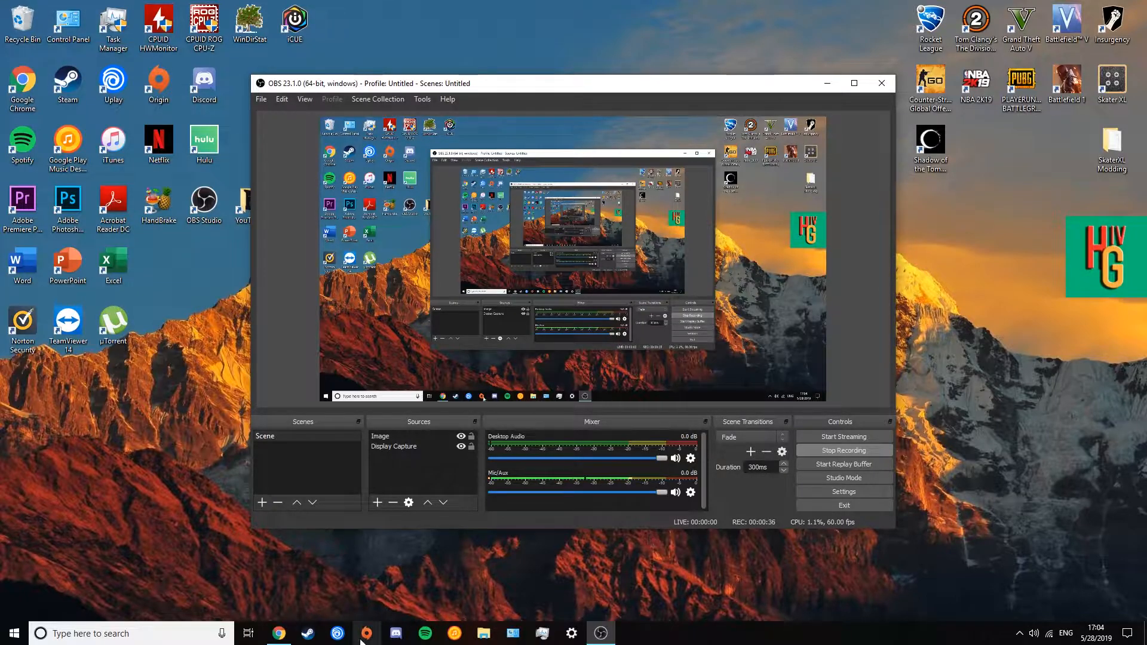
Switch from OBS to the Chrome window showing the Google search for 'obs'
{"action": "left_click", "coordinate": [278, 633]}
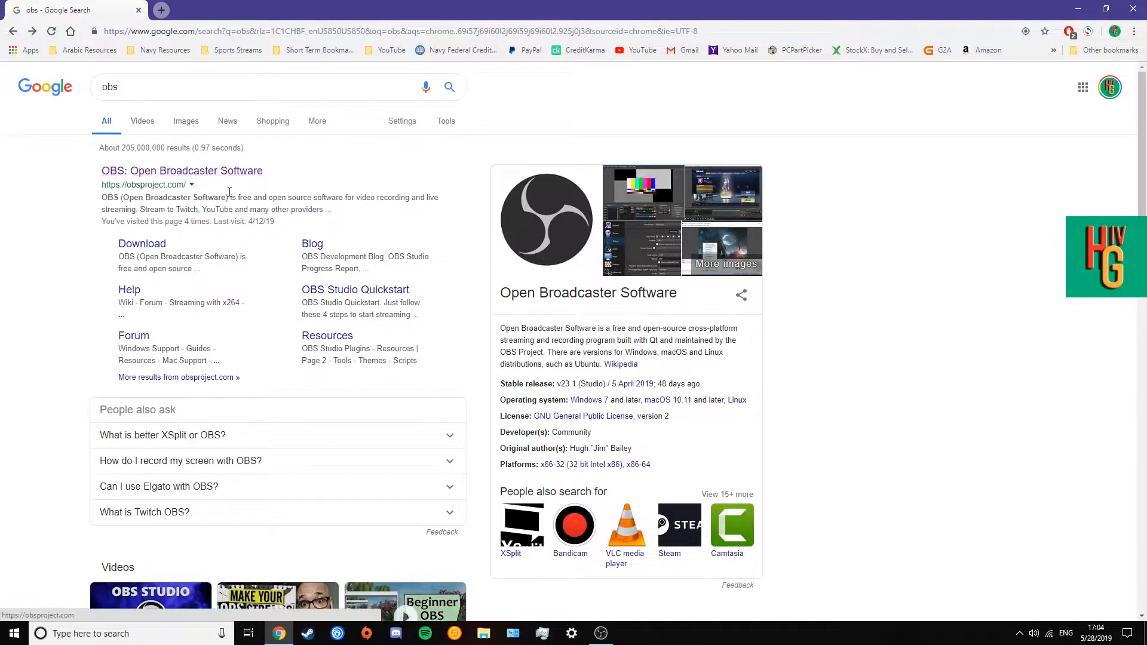
Download the Windows installer from obsproject.com, dismiss the Save As prompt and return to OBS
{"action": "left_click", "coordinate": [181, 171]}
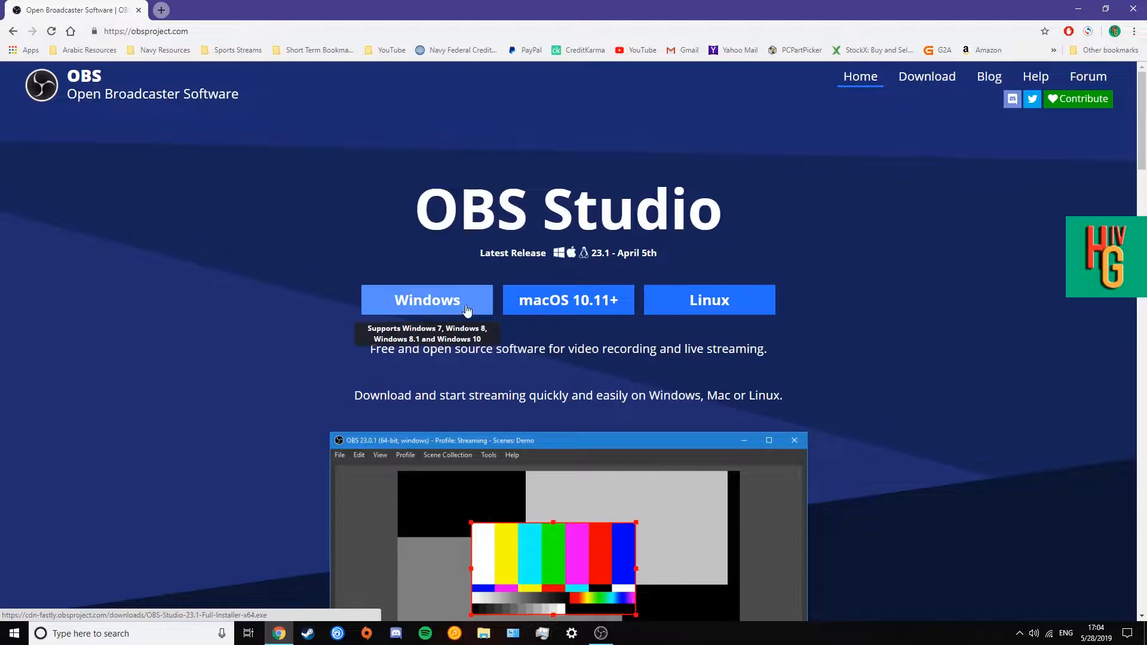
{"action": "left_click", "coordinate": [426, 300]}
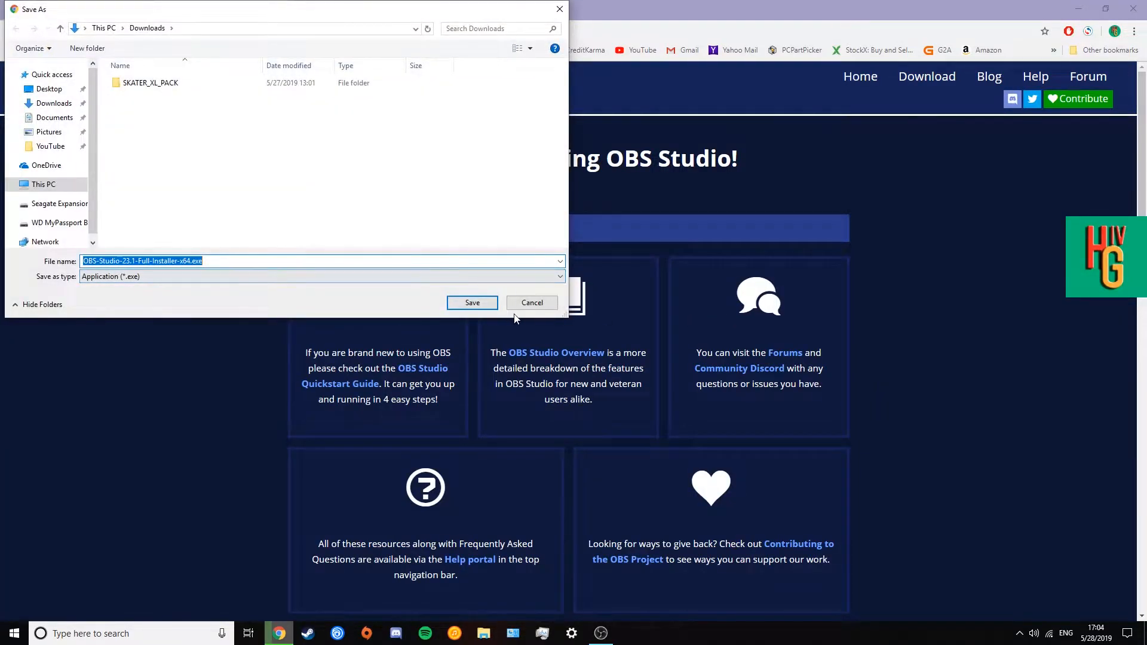
{"action": "left_click", "coordinate": [472, 303]}
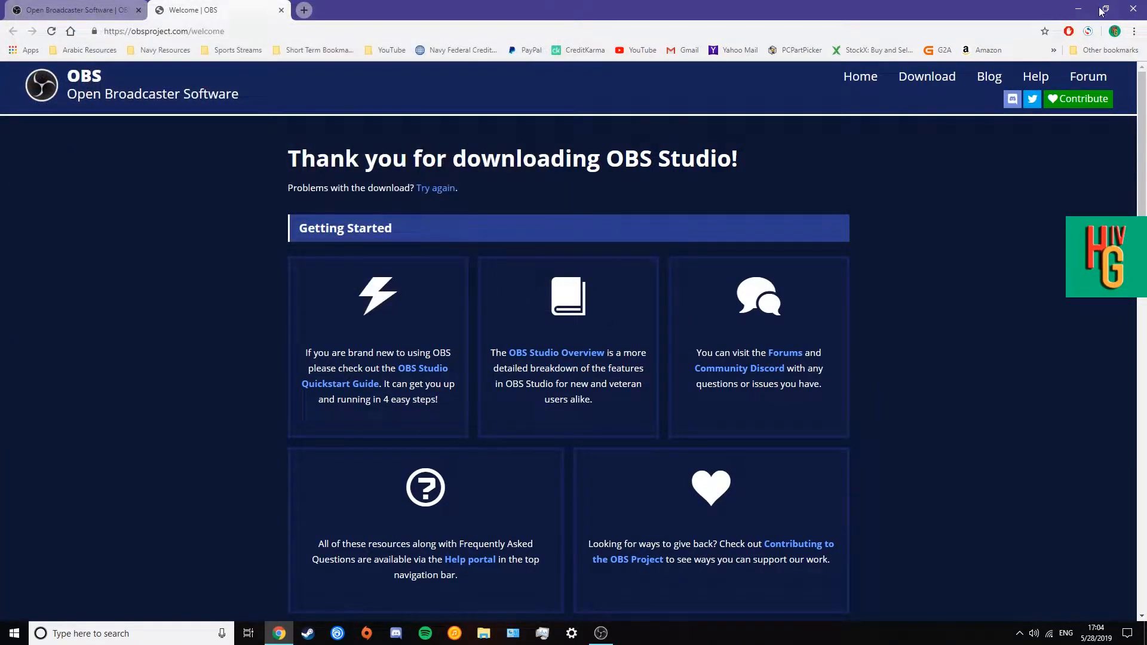
{"action": "left_click", "coordinate": [603, 633]}
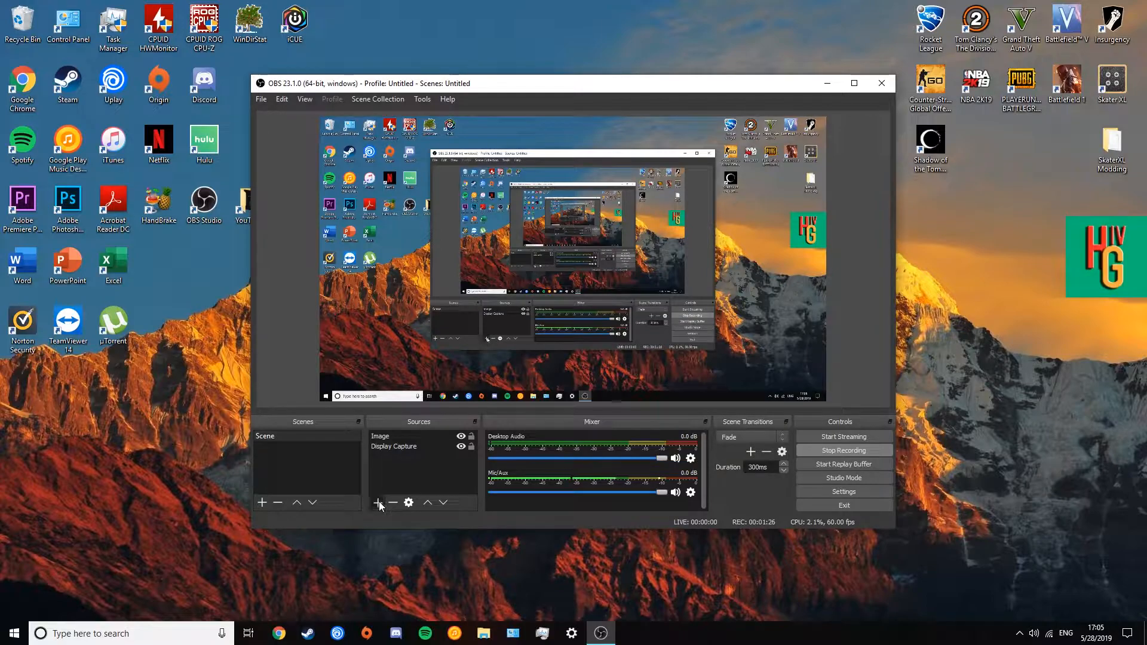
{"action": "left_click", "coordinate": [378, 501]}
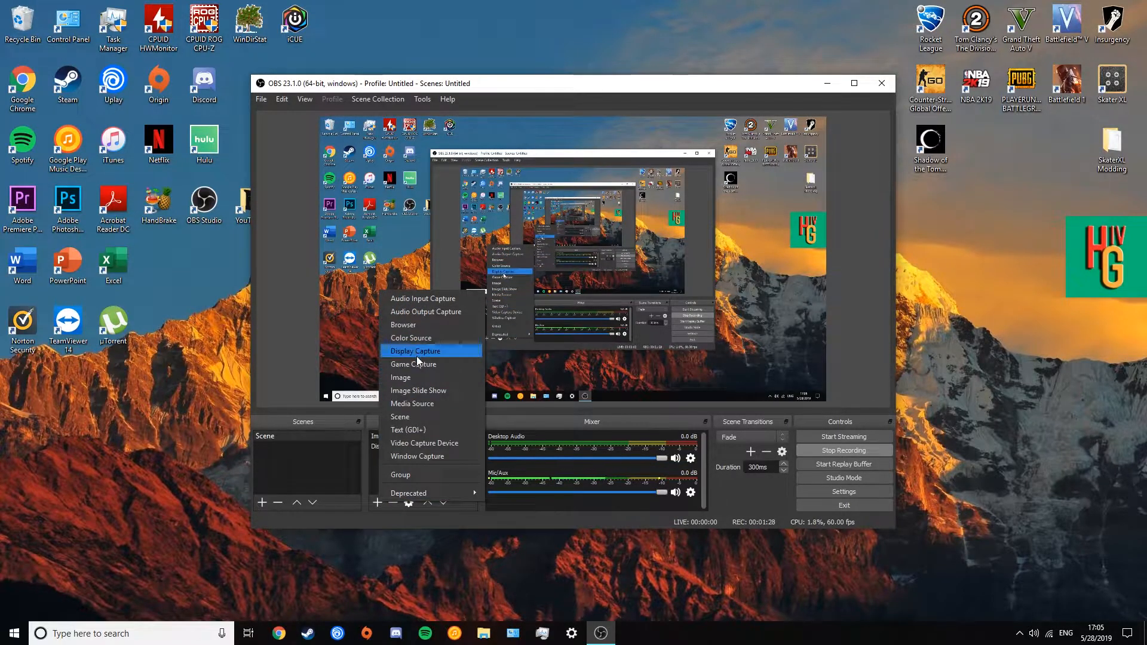
{"action": "left_click", "coordinate": [416, 351]}
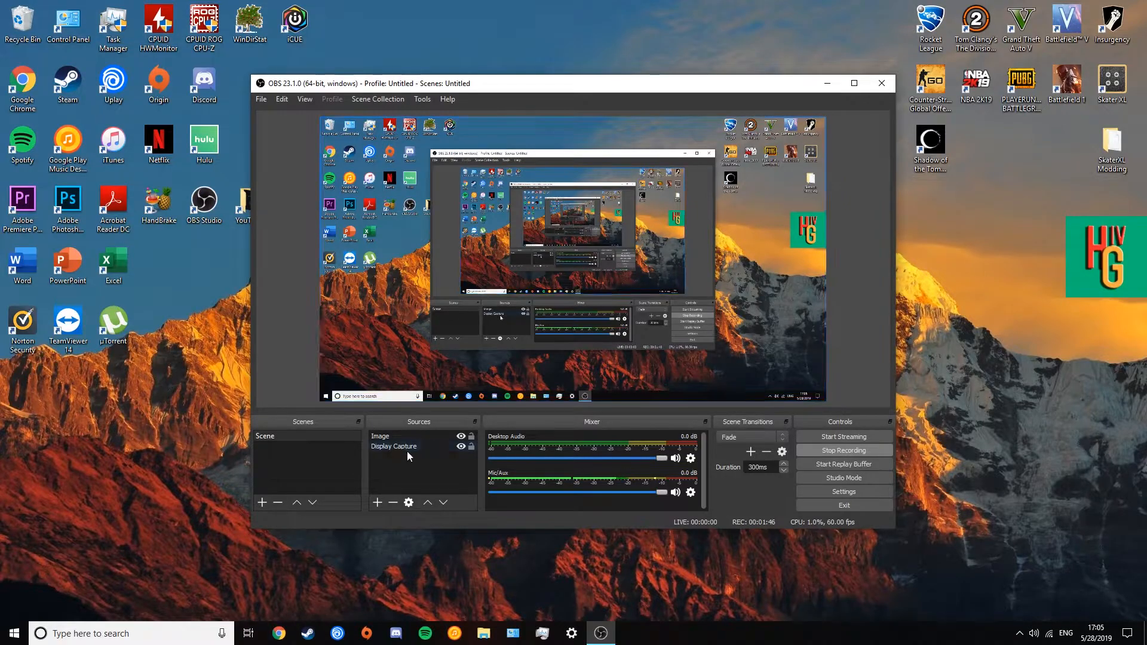
{"action": "left_click", "coordinate": [378, 501]}
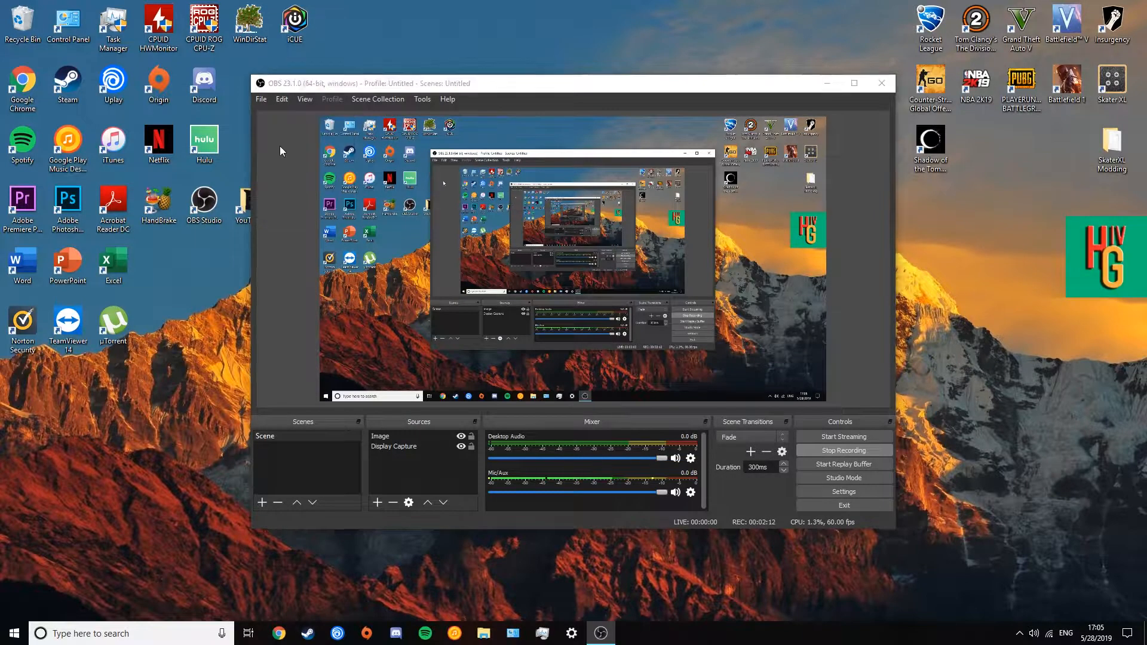
Review the General settings page and accept it with OK, leaving OBS in the system tray
{"action": "left_click", "coordinate": [843, 491]}
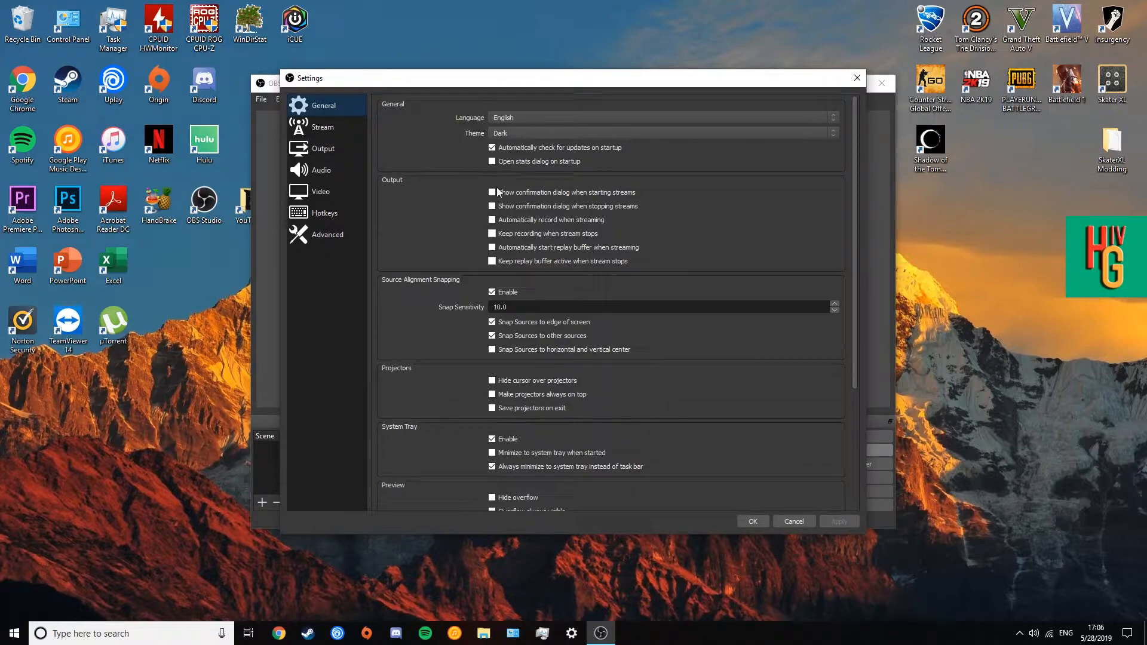
{"action": "scroll", "scroll_direction": "down", "scroll_amount": 3}
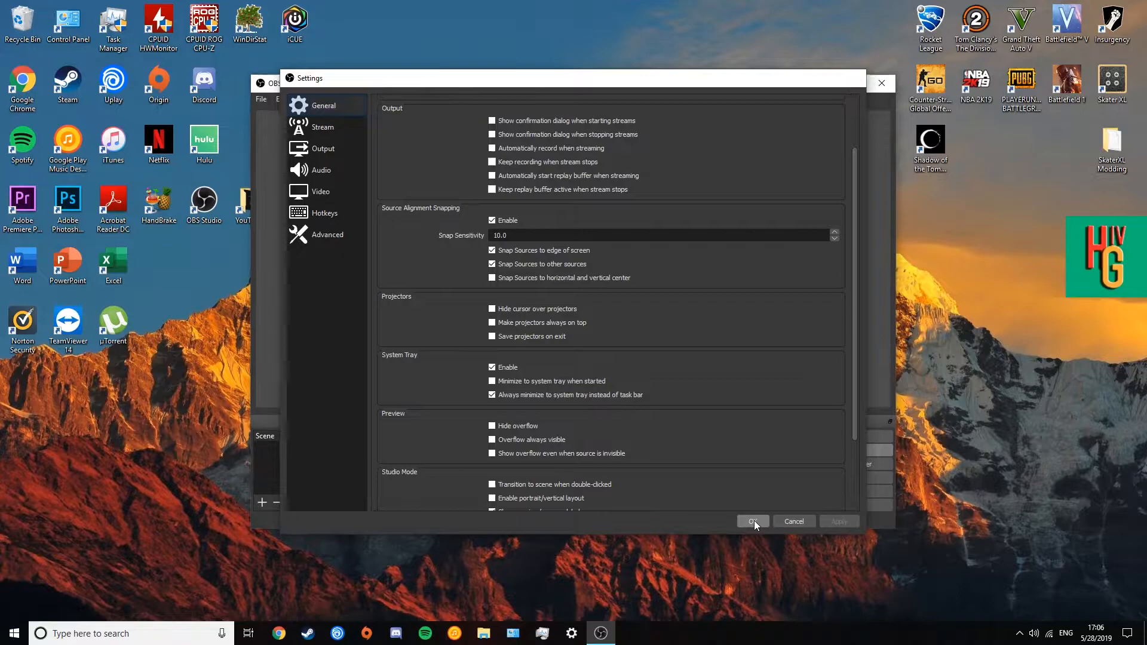
{"action": "left_click", "coordinate": [753, 520]}
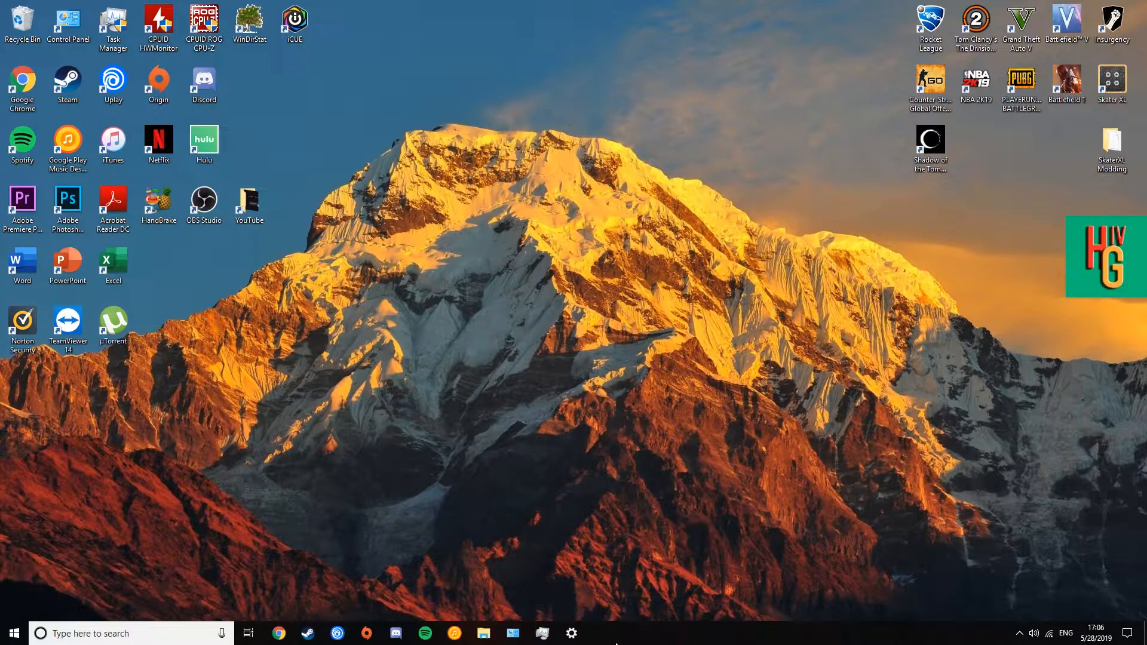
{"action": "mouse_move", "coordinate": [542, 632]}
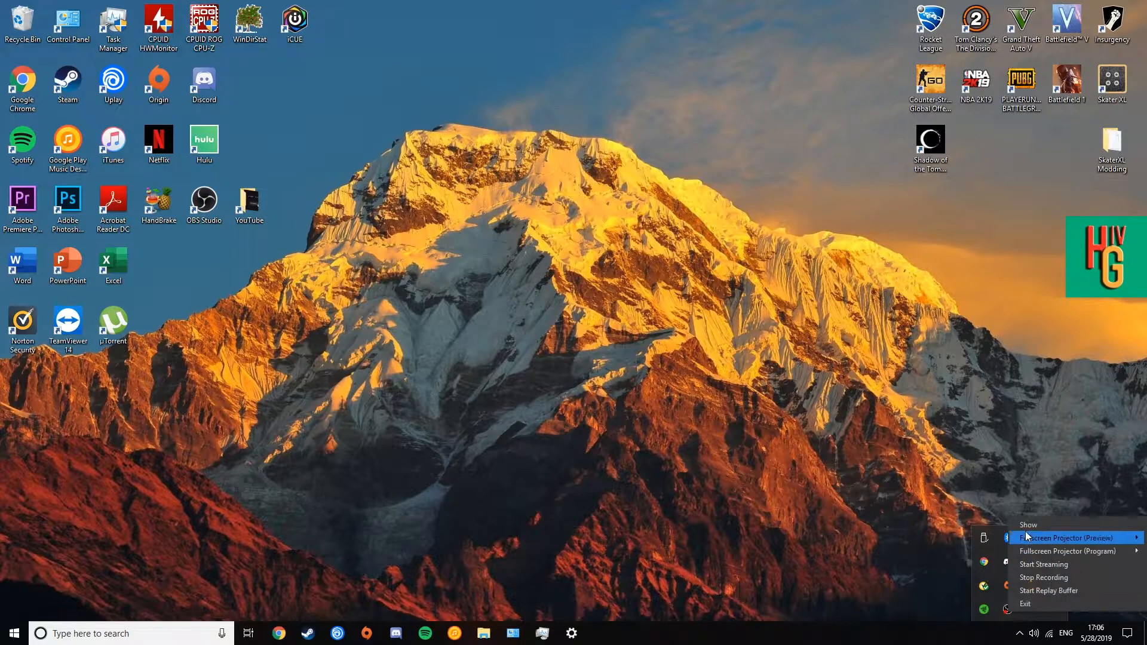
Restore the OBS window from the tray icon's Show command and bring up the File menu
{"action": "left_click", "coordinate": [1027, 525]}
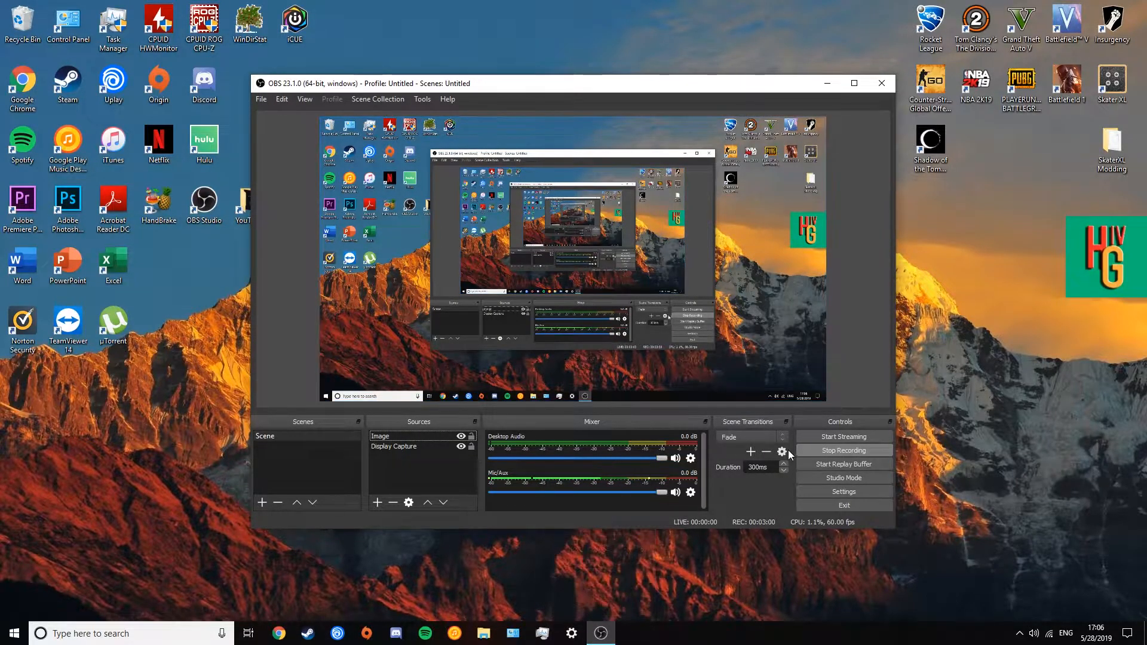
{"action": "left_click", "coordinate": [261, 98]}
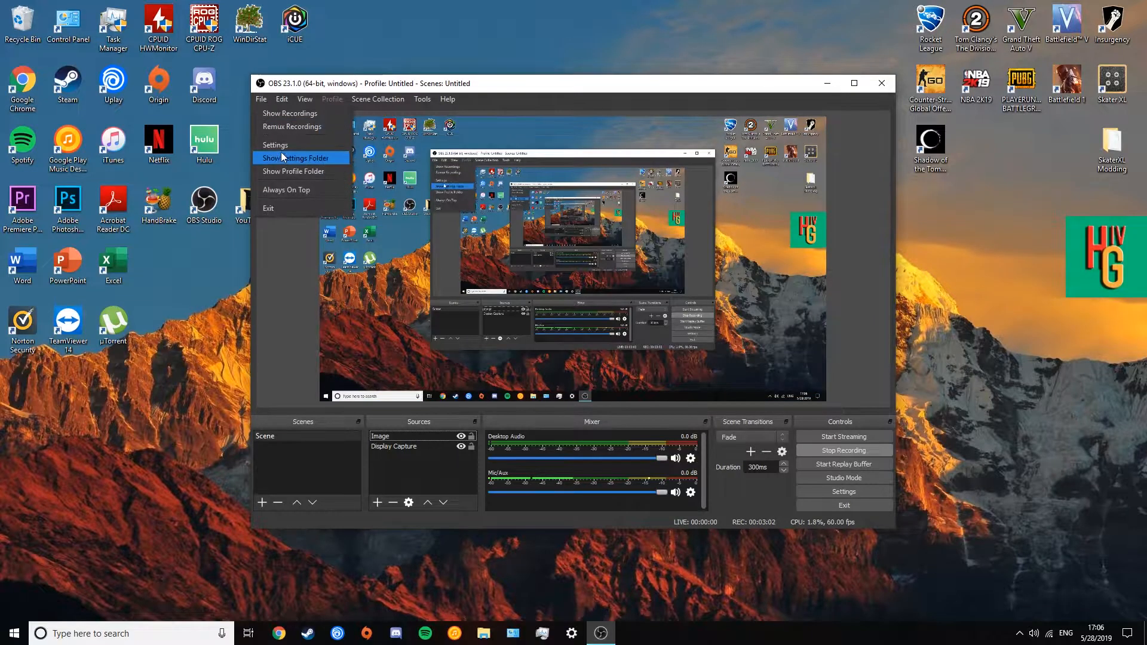
Browse the Output settings, then the Stream page with its streaming service list
{"action": "left_click", "coordinate": [274, 145]}
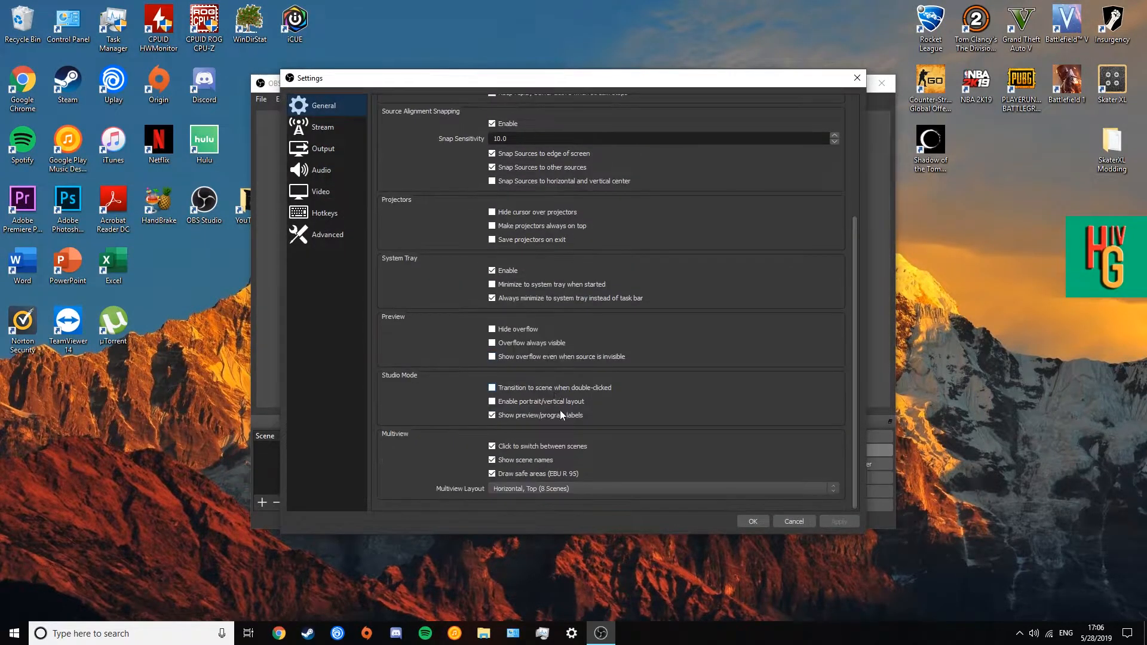
{"action": "left_click", "coordinate": [322, 148]}
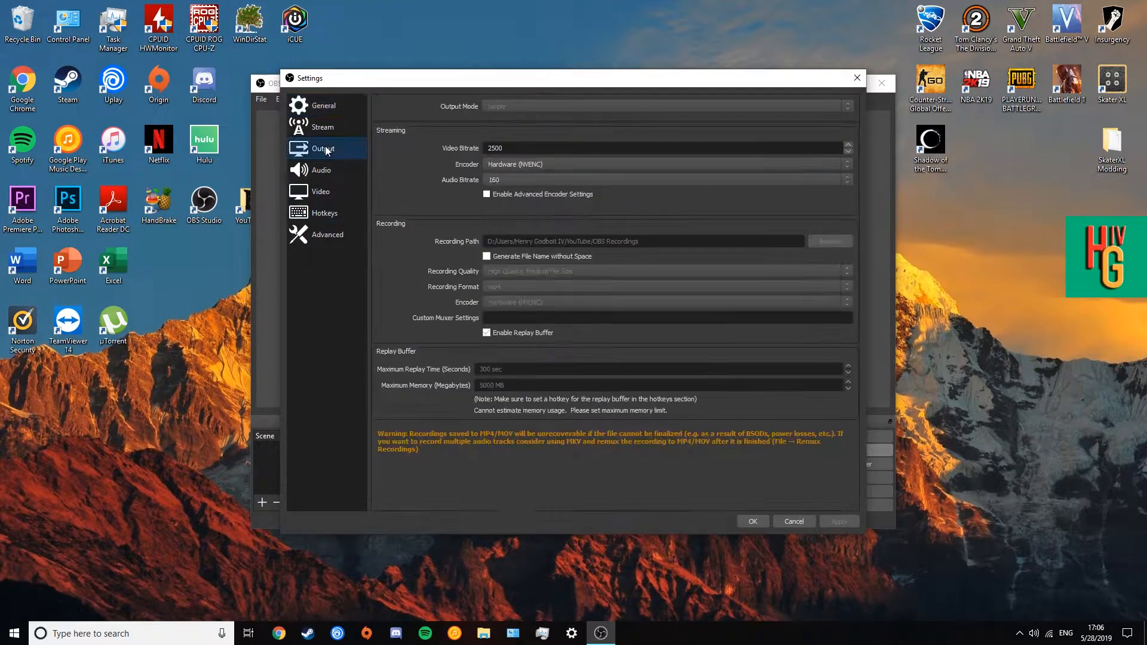
{"action": "left_click", "coordinate": [322, 126]}
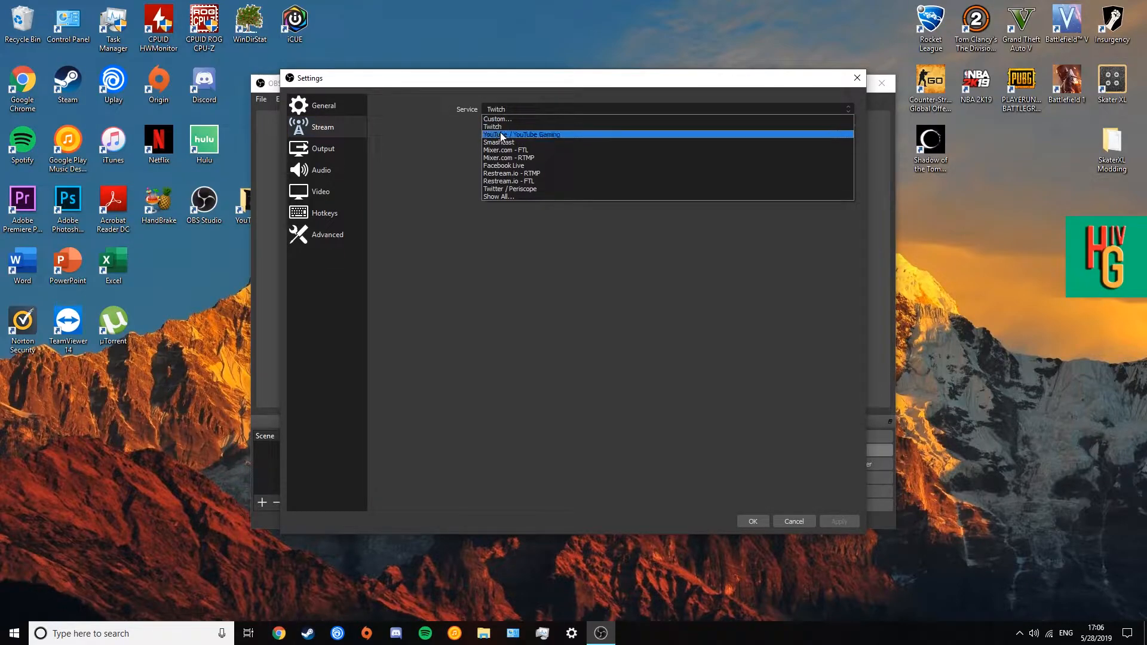
Return to Output settings and keep Hardware (NVENC) as the streaming encoder
{"action": "left_click", "coordinate": [323, 148]}
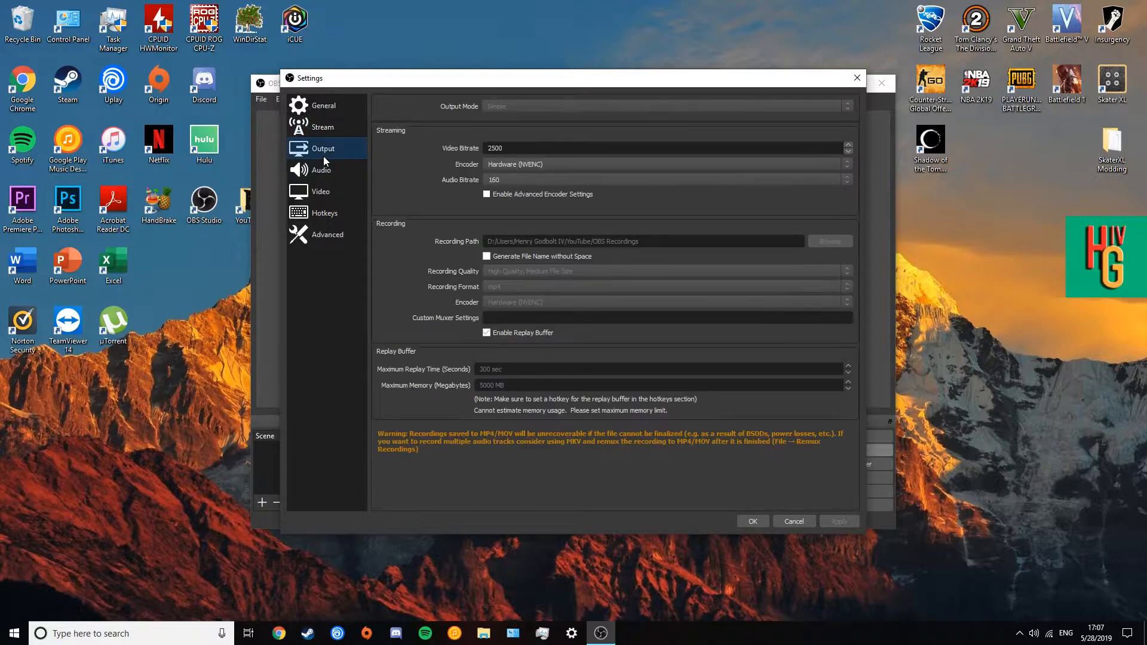
{"action": "mouse_move", "coordinate": [481, 303]}
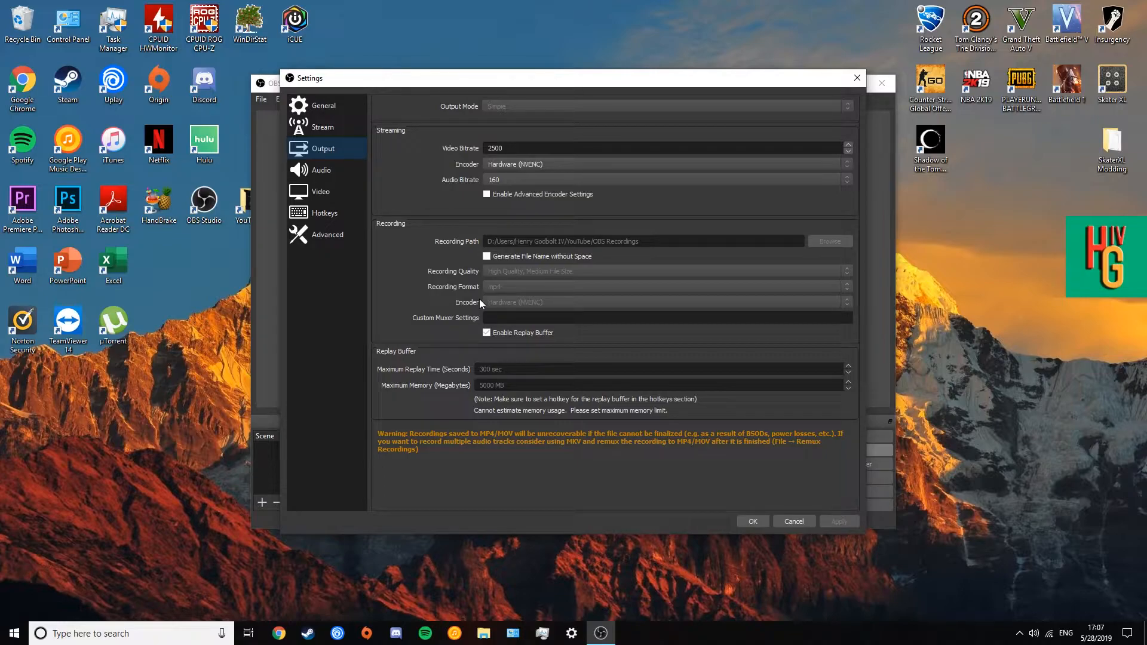
{"action": "mouse_move", "coordinate": [478, 302]}
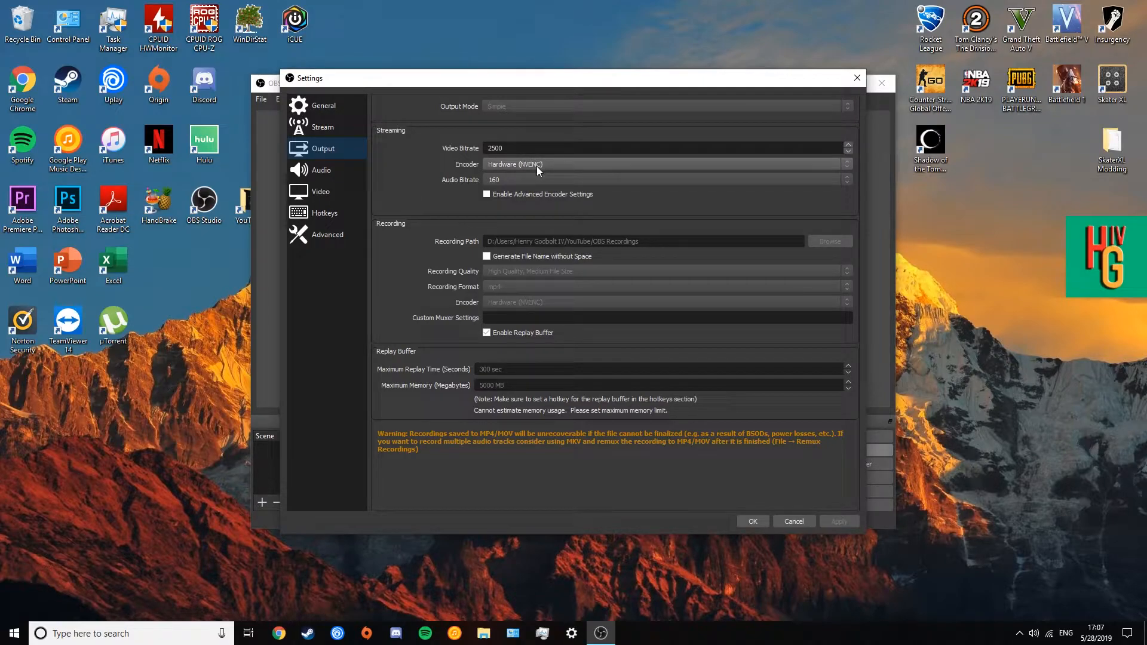
{"action": "left_click", "coordinate": [664, 163]}
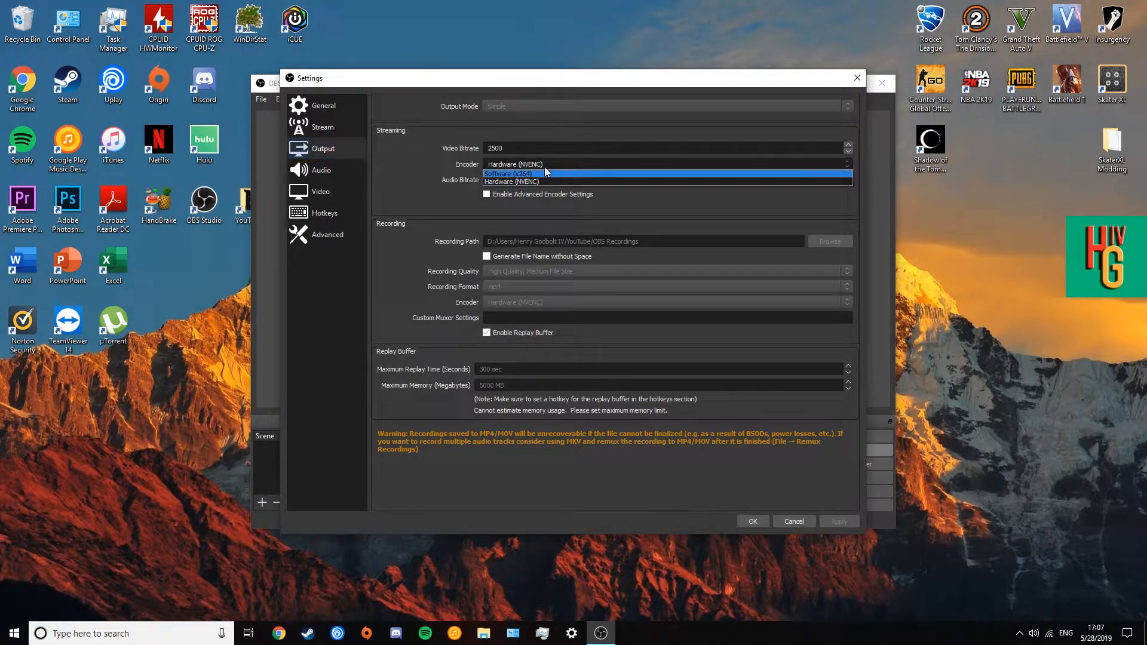
{"action": "left_click", "coordinate": [536, 181]}
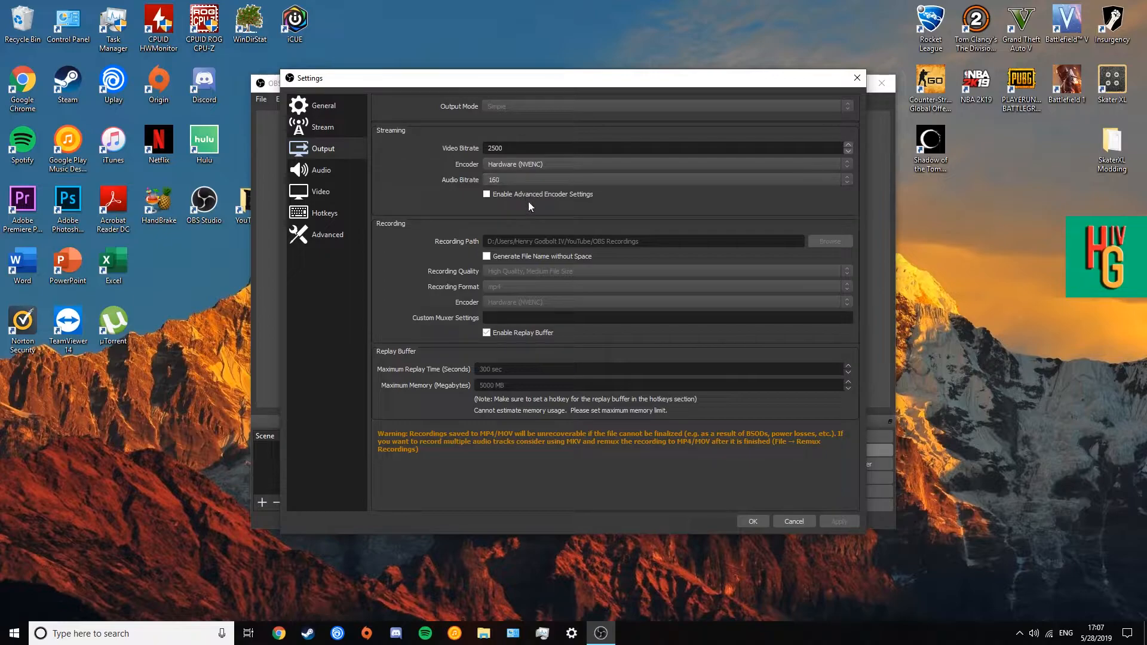
{"action": "mouse_move", "coordinate": [537, 206]}
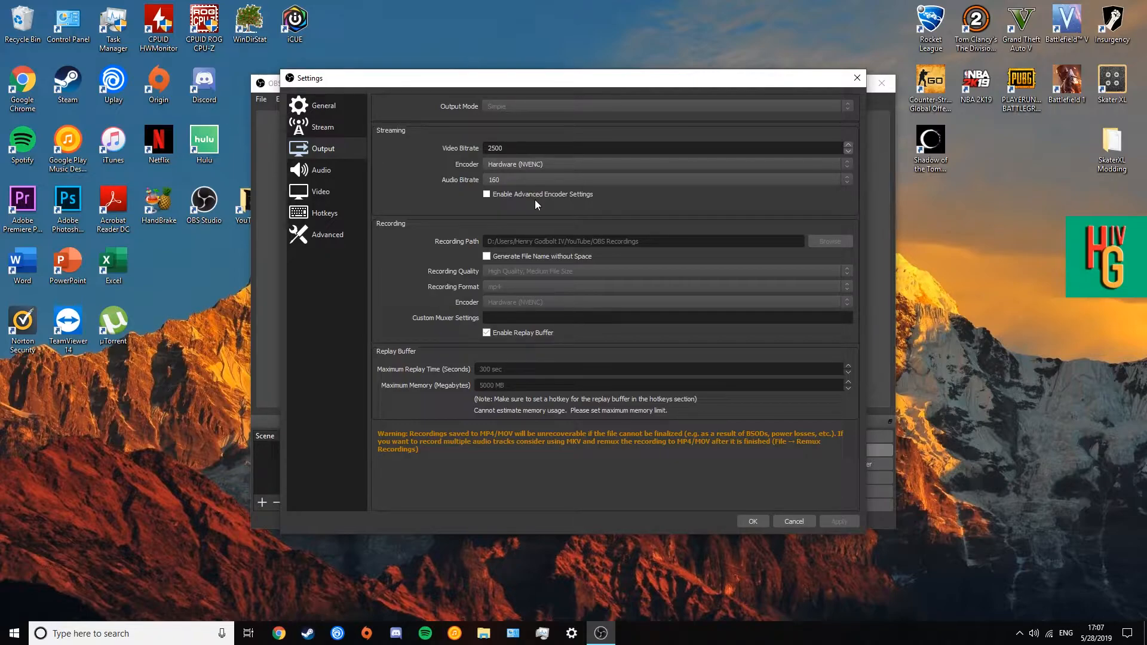
{"action": "mouse_move", "coordinate": [707, 244]}
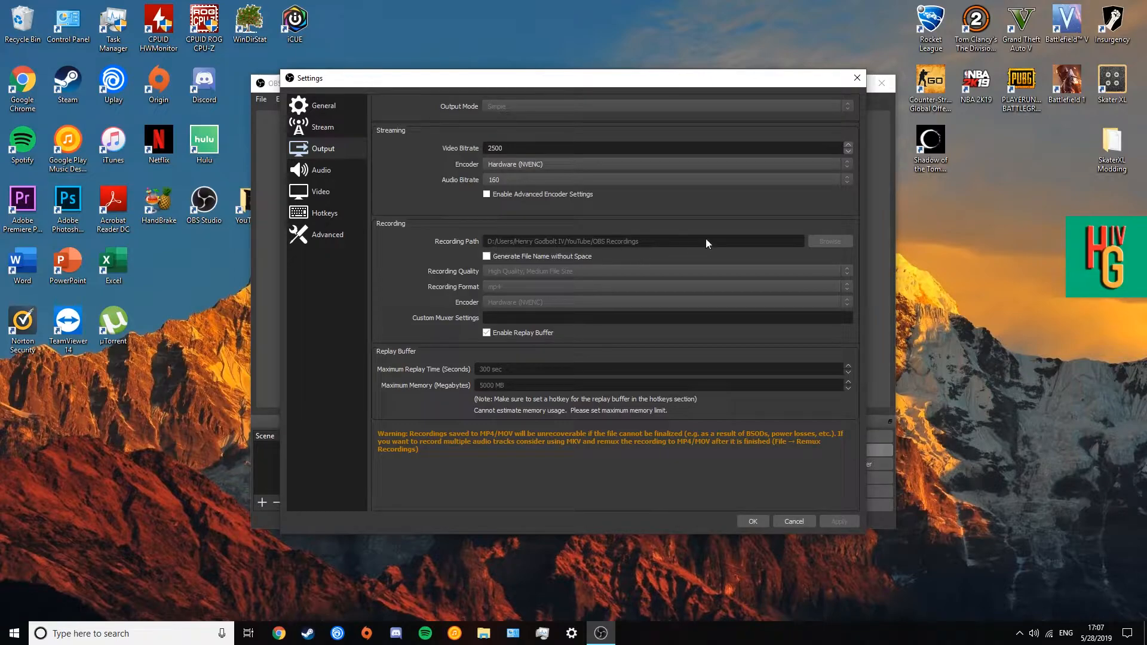
{"action": "left_click", "coordinate": [829, 241]}
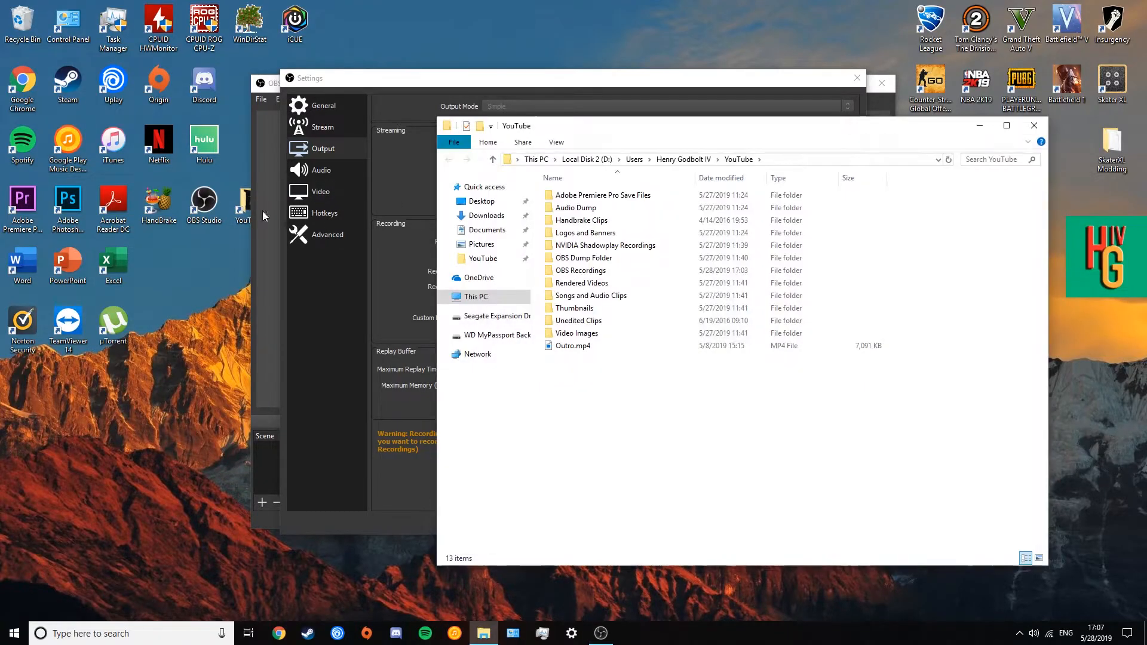
{"action": "mouse_move", "coordinate": [747, 471]}
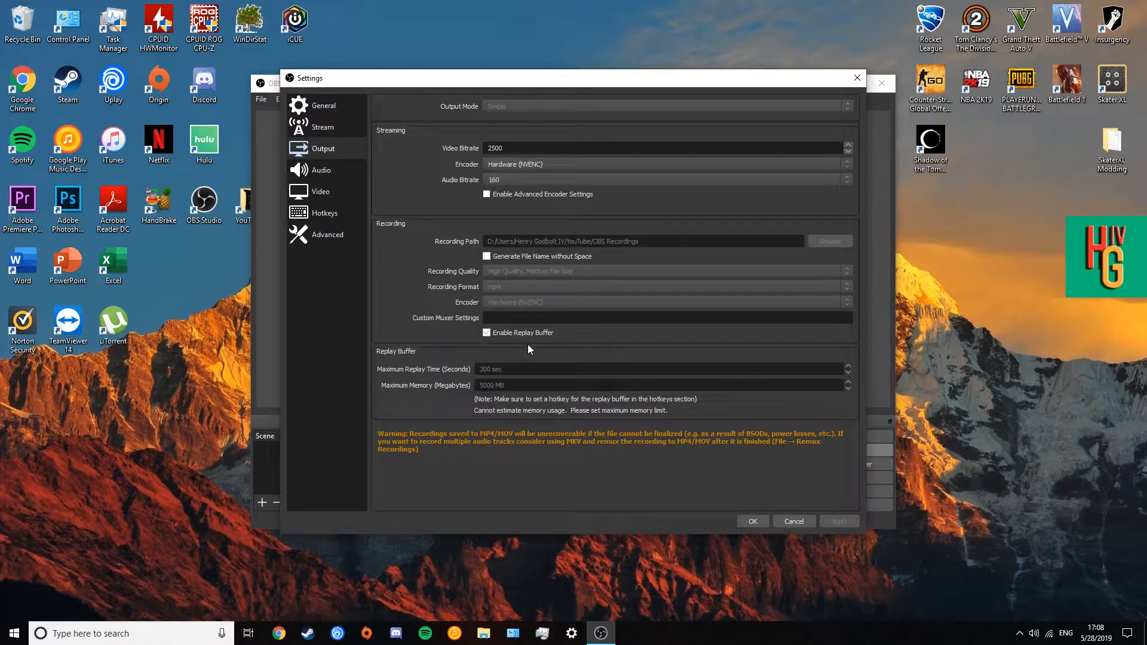
{"action": "mouse_move", "coordinate": [501, 343]}
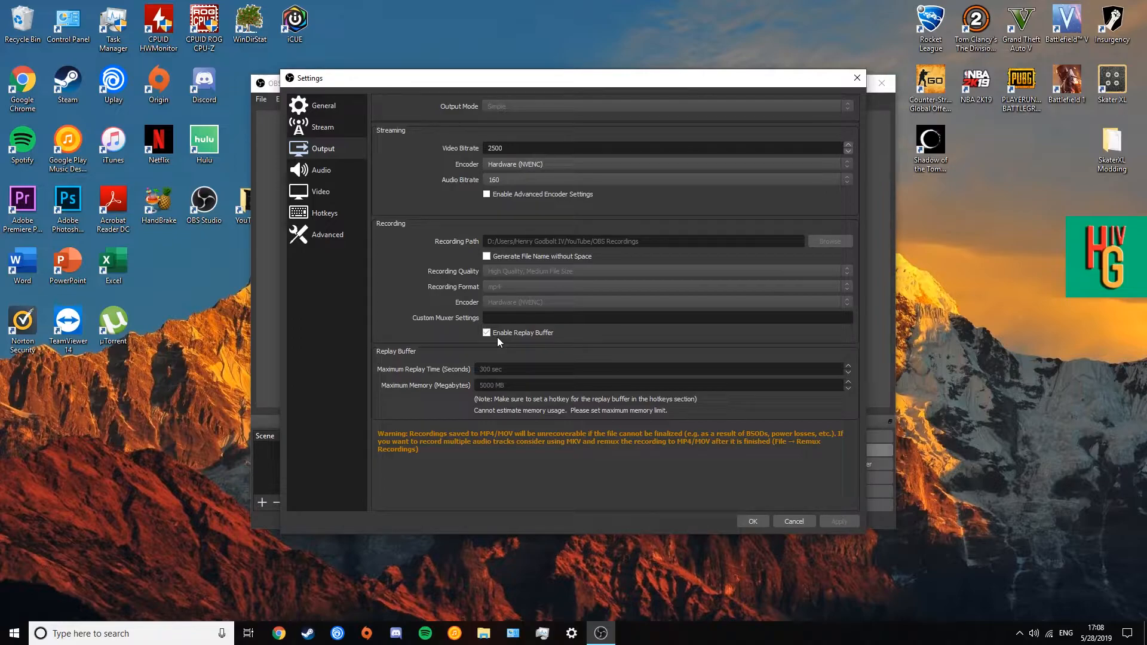
{"action": "mouse_move", "coordinate": [514, 335]}
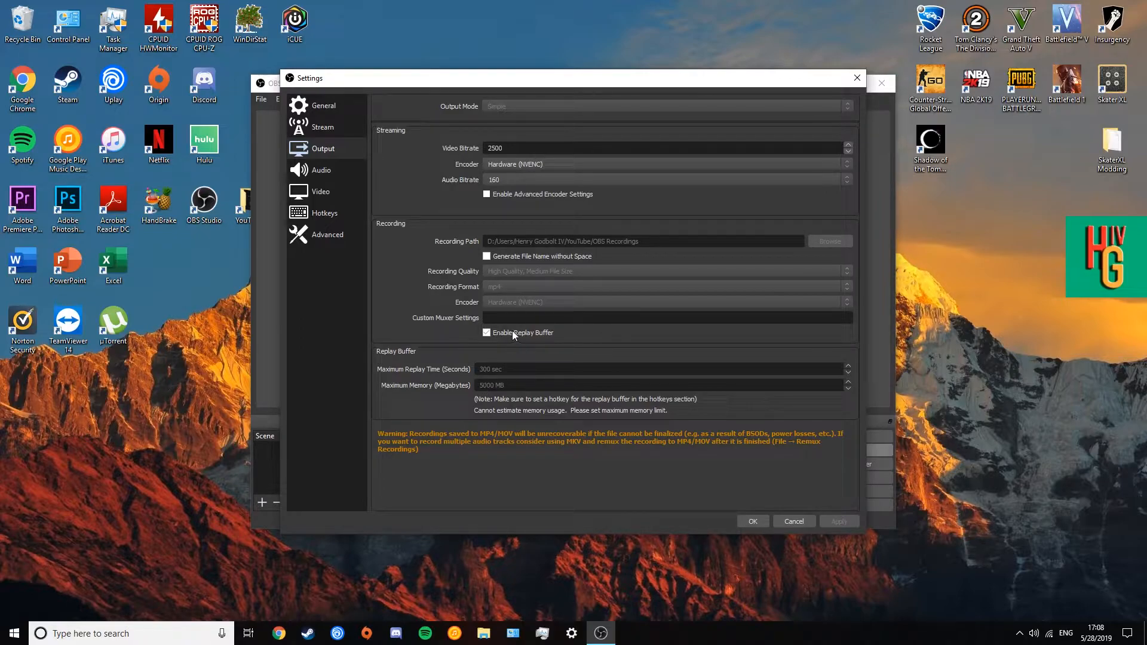
{"action": "mouse_move", "coordinate": [504, 337]}
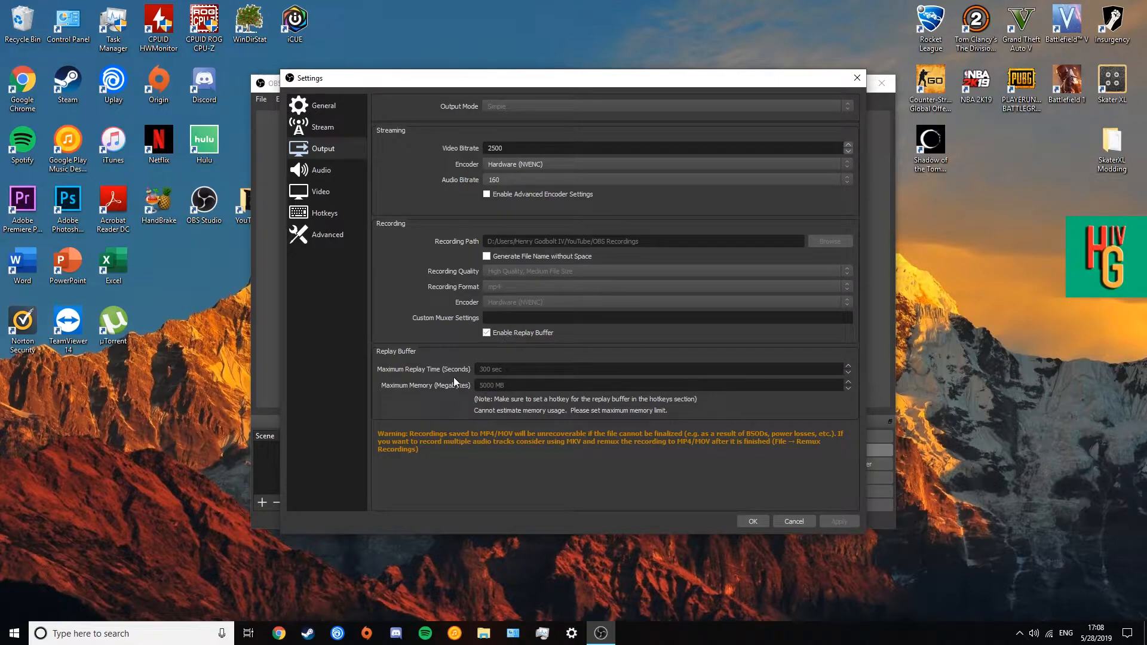
{"action": "mouse_move", "coordinate": [442, 373]}
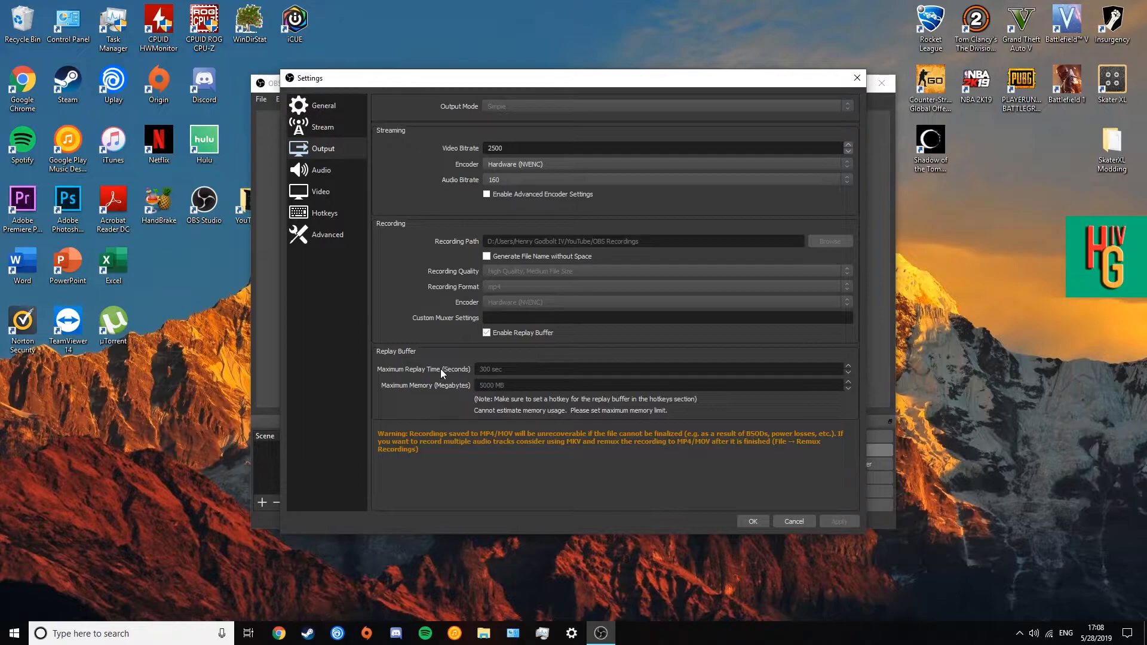
{"action": "mouse_move", "coordinate": [514, 410]}
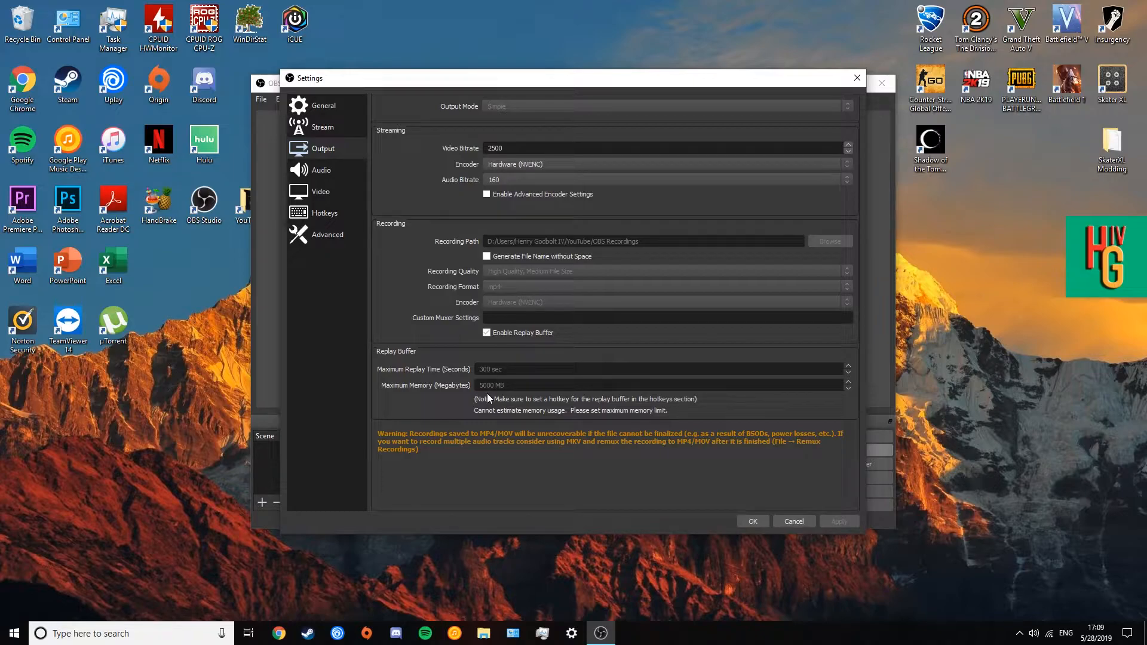
{"action": "mouse_move", "coordinate": [525, 394]}
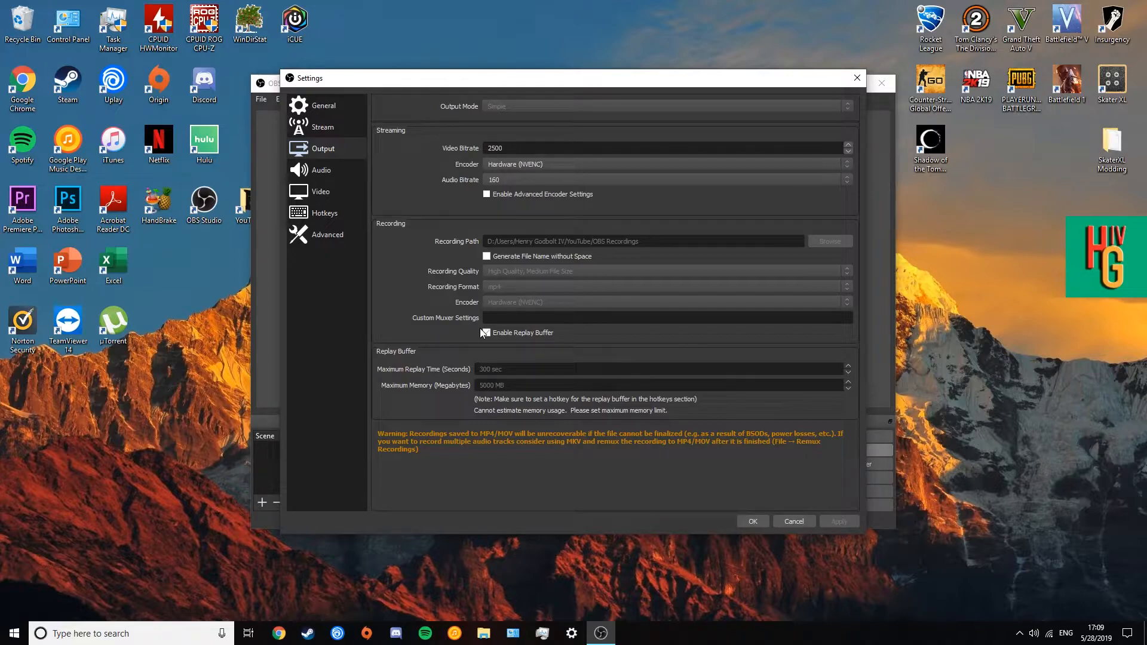
Move from the replay buffer output options to the Audio settings page
{"action": "left_click", "coordinate": [320, 170]}
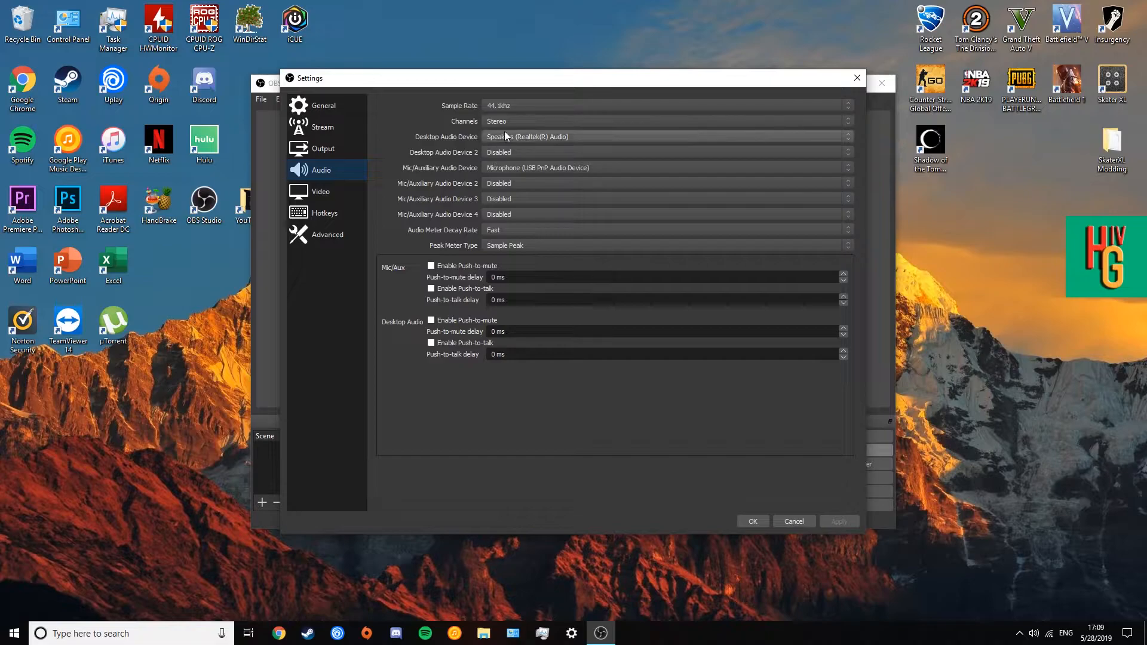
{"action": "mouse_move", "coordinate": [534, 190]}
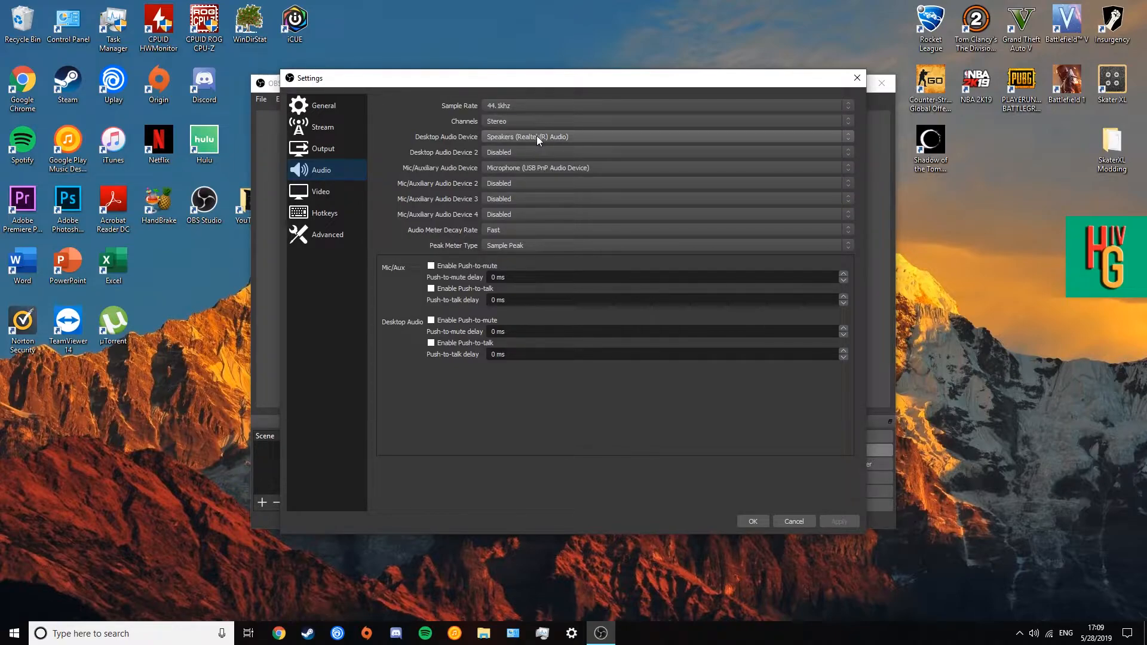
{"action": "mouse_move", "coordinate": [526, 145]}
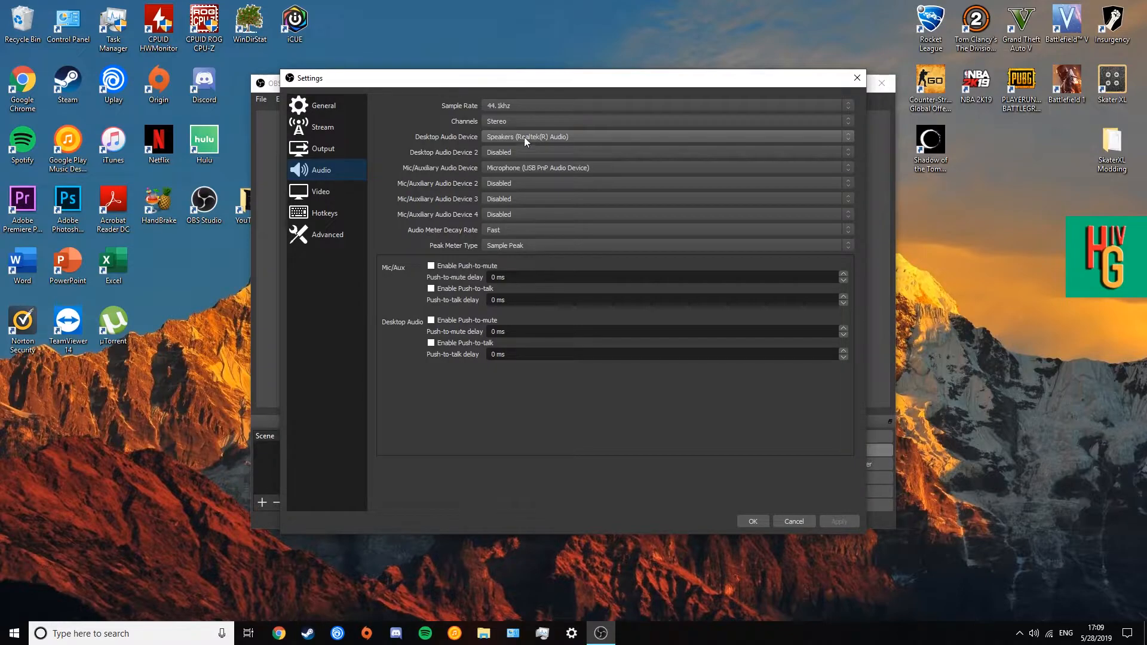
{"action": "mouse_move", "coordinate": [516, 140]}
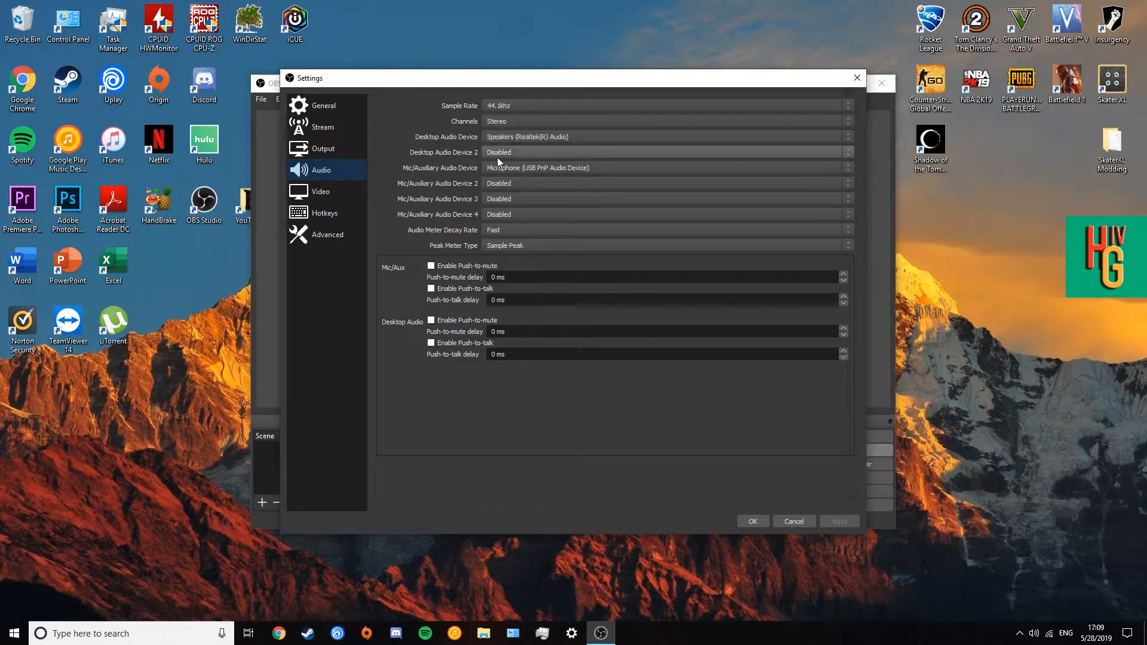
Check the Desktop Audio Device 2 choices, leaving it Disabled
{"action": "left_click", "coordinate": [665, 168]}
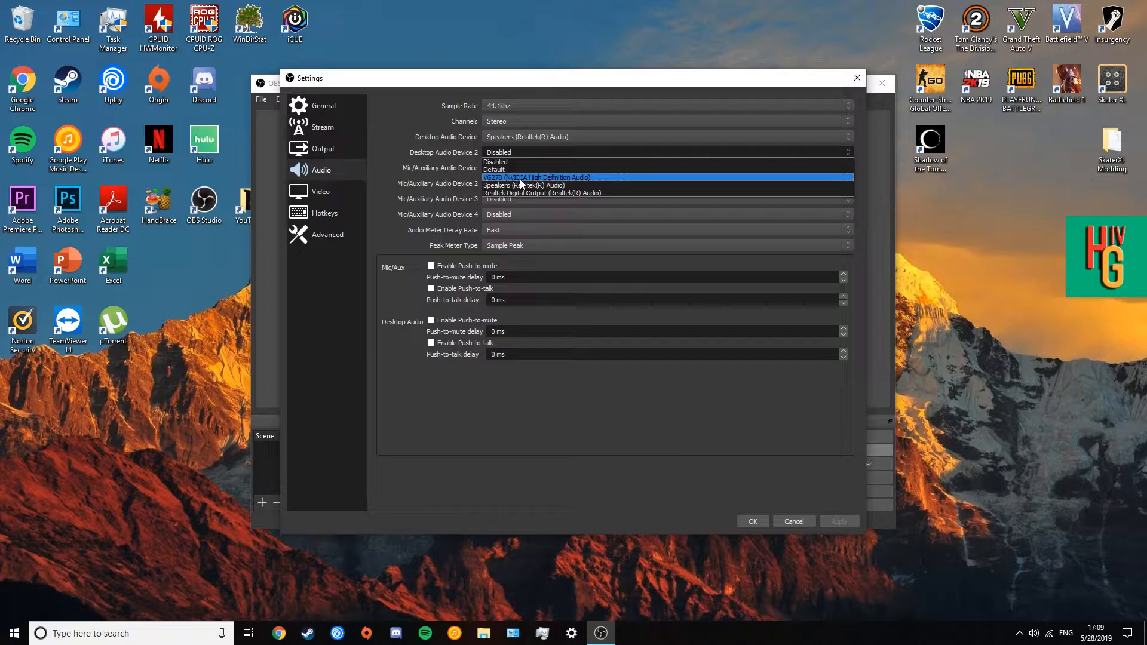
{"action": "mouse_move", "coordinate": [492, 169]}
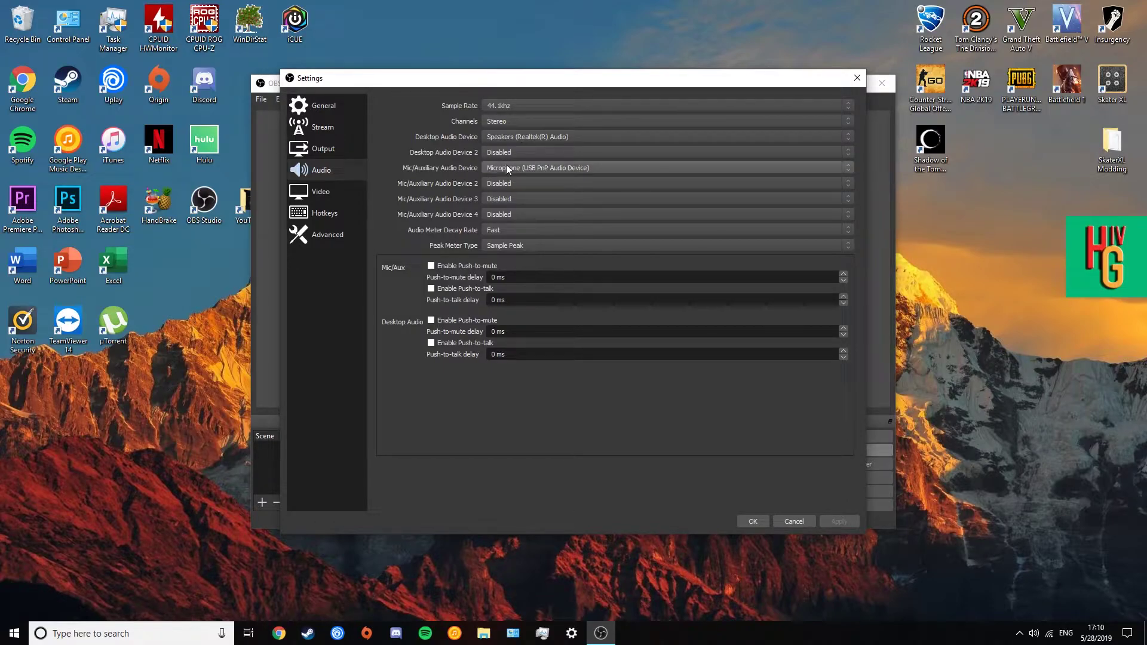
{"action": "mouse_move", "coordinate": [511, 174]}
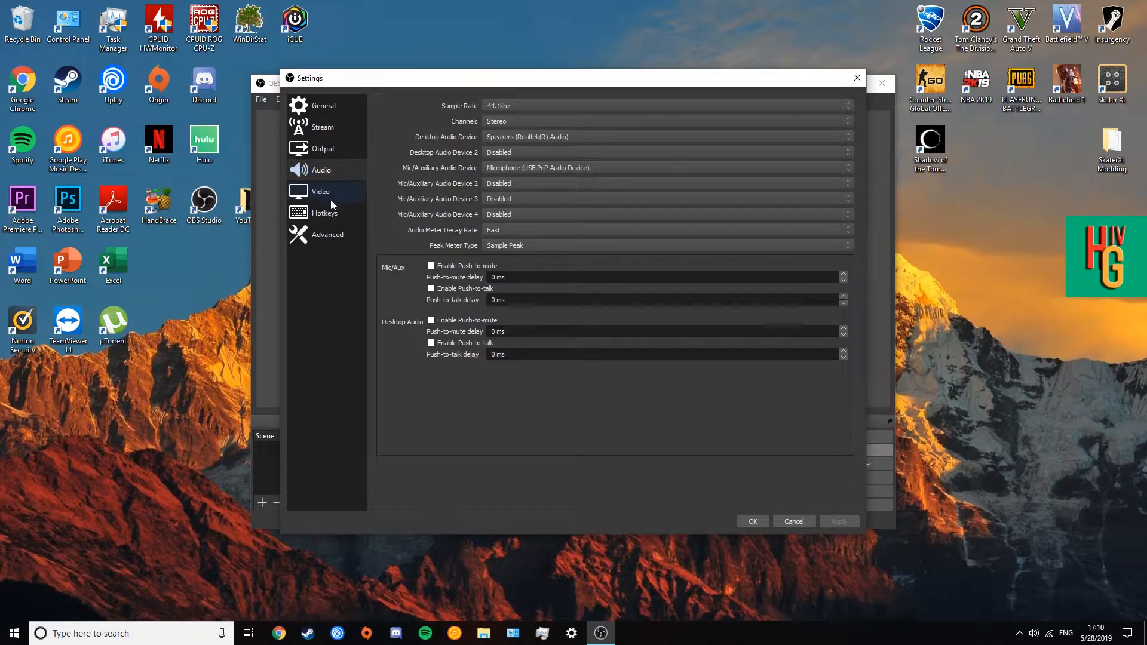
View the locked Video settings, then the Hotkeys page with the replay buffer shortcuts
{"action": "left_click", "coordinate": [321, 191]}
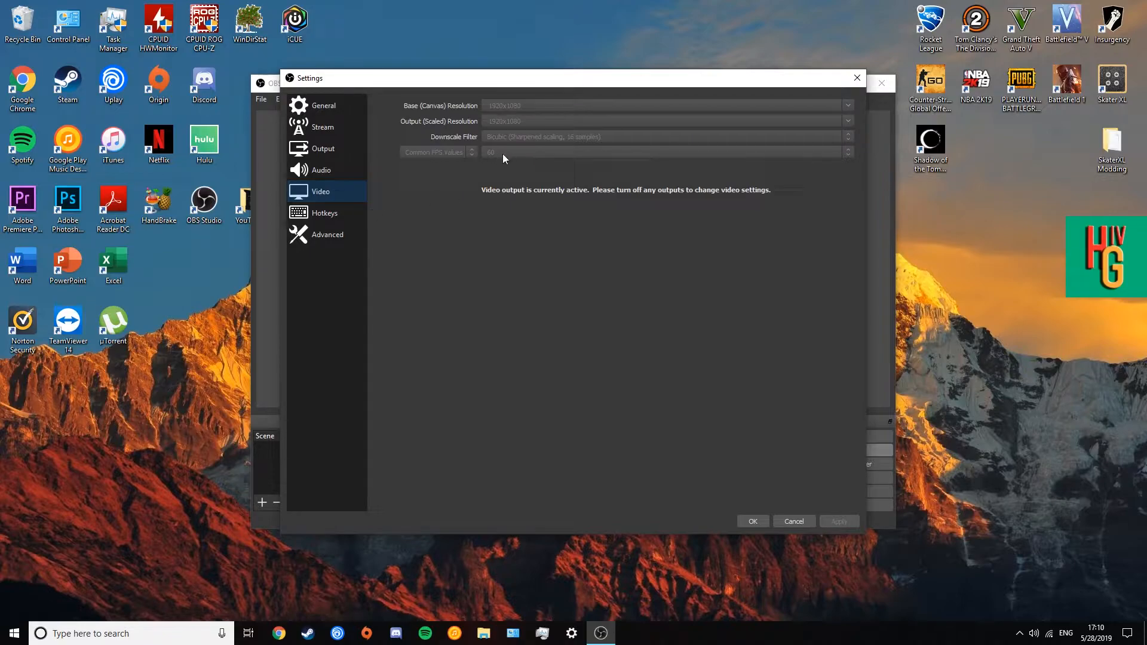
{"action": "mouse_move", "coordinate": [507, 153]}
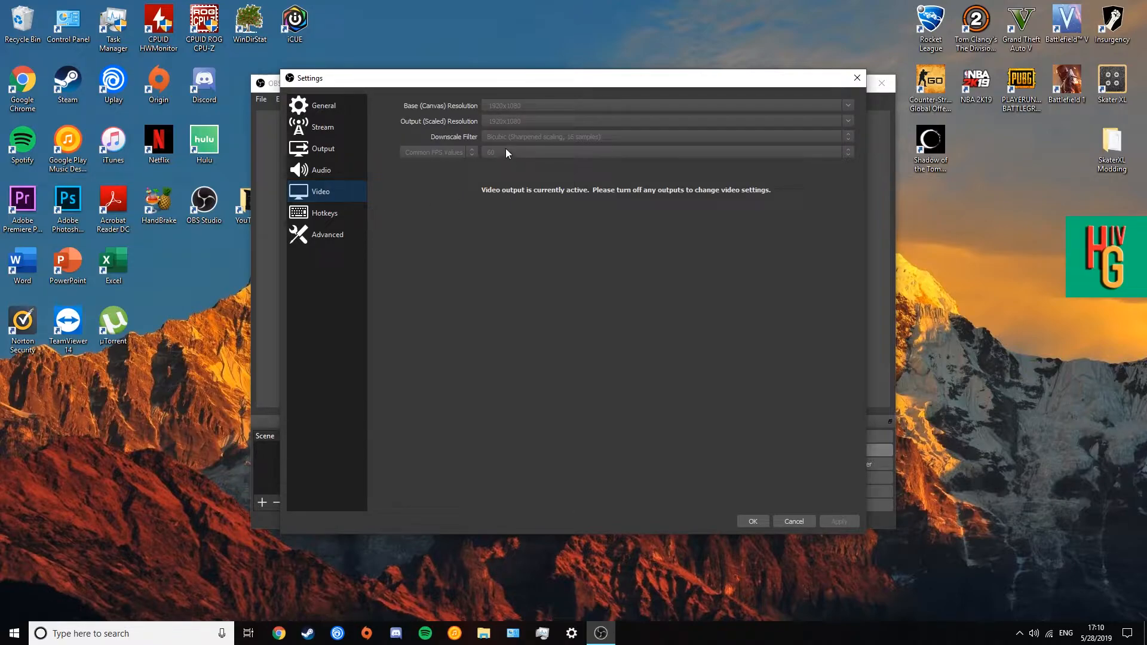
{"action": "left_click", "coordinate": [325, 212]}
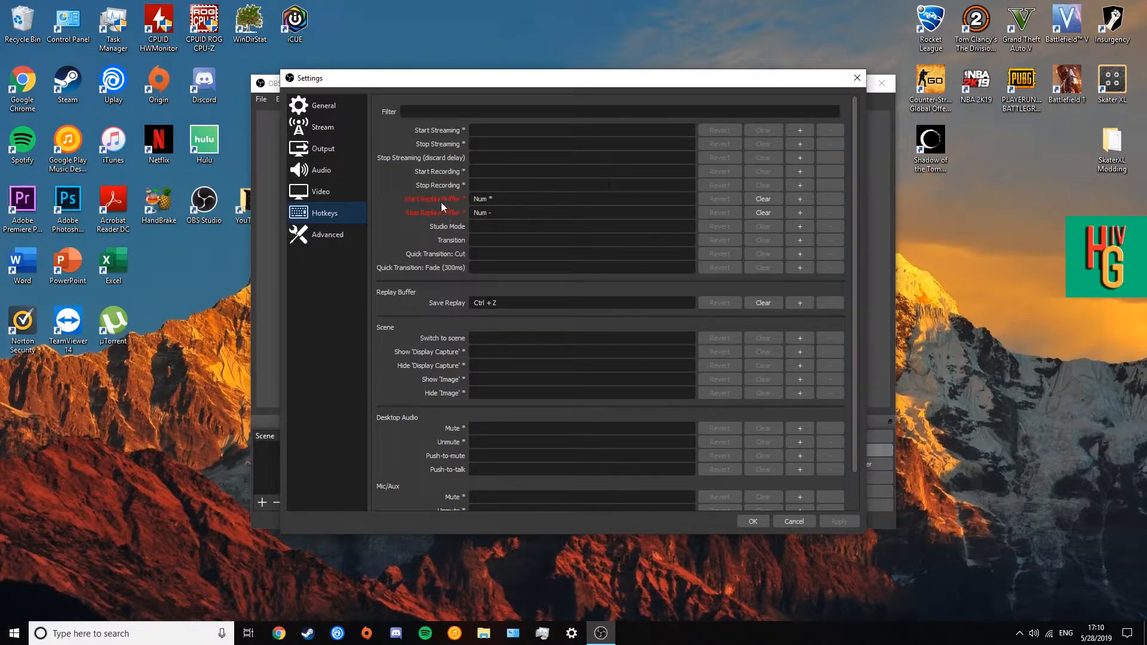
{"action": "mouse_move", "coordinate": [442, 205]}
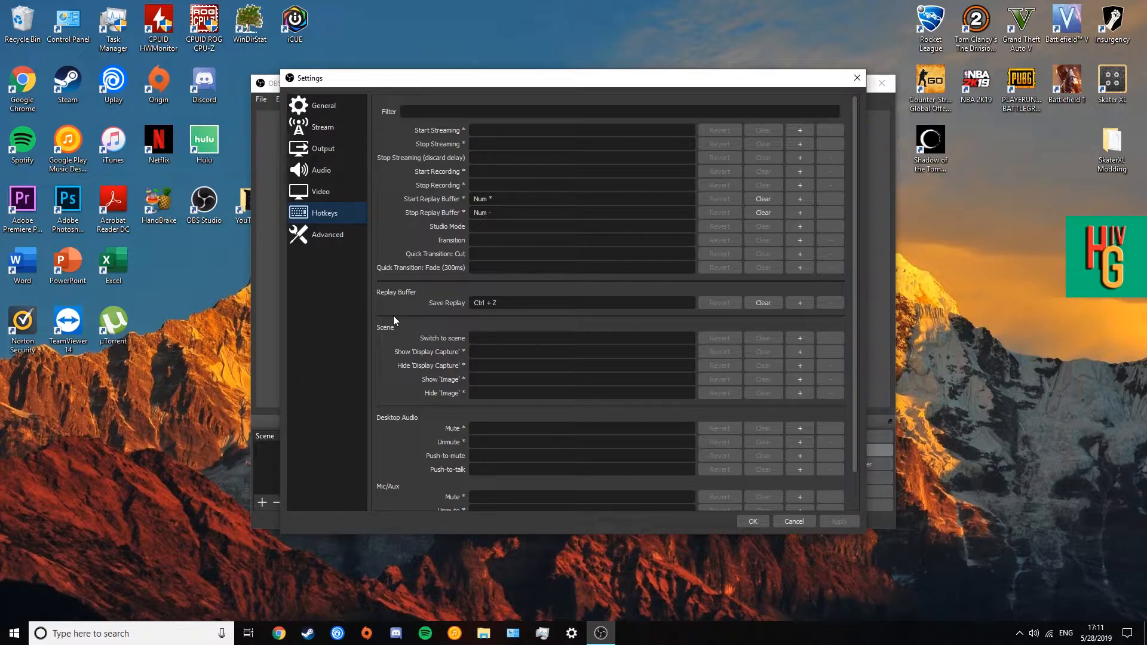
{"action": "mouse_move", "coordinate": [521, 299]}
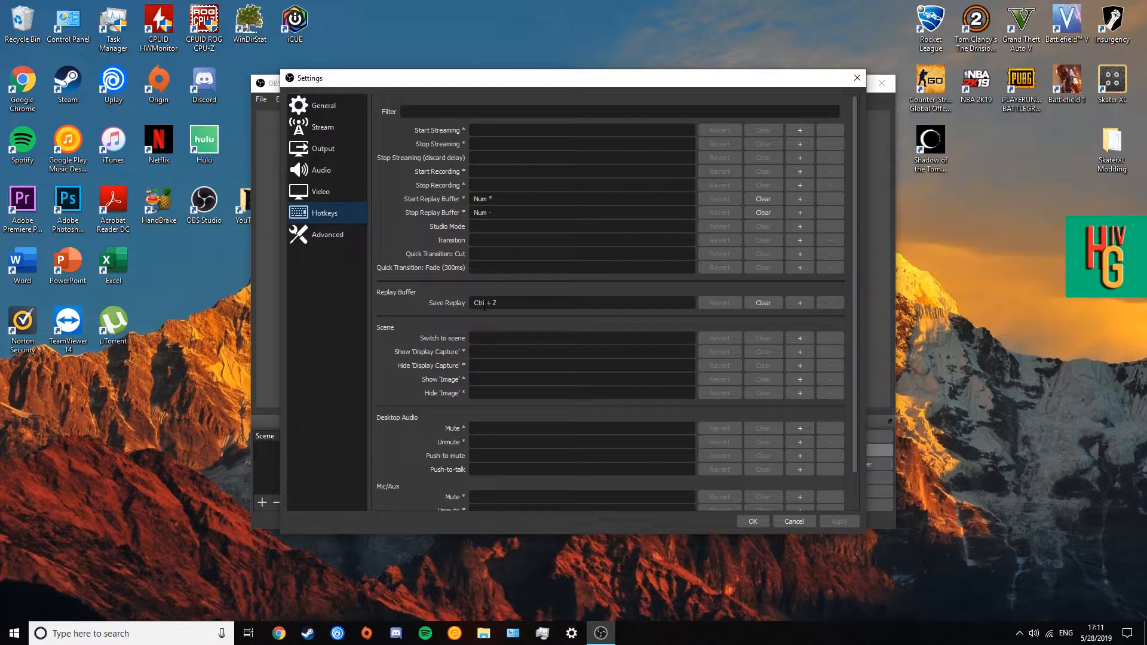
After confirming Num * start, Num - stop and Ctrl+Z save hotkeys, return to General settings
{"action": "left_click", "coordinate": [321, 105]}
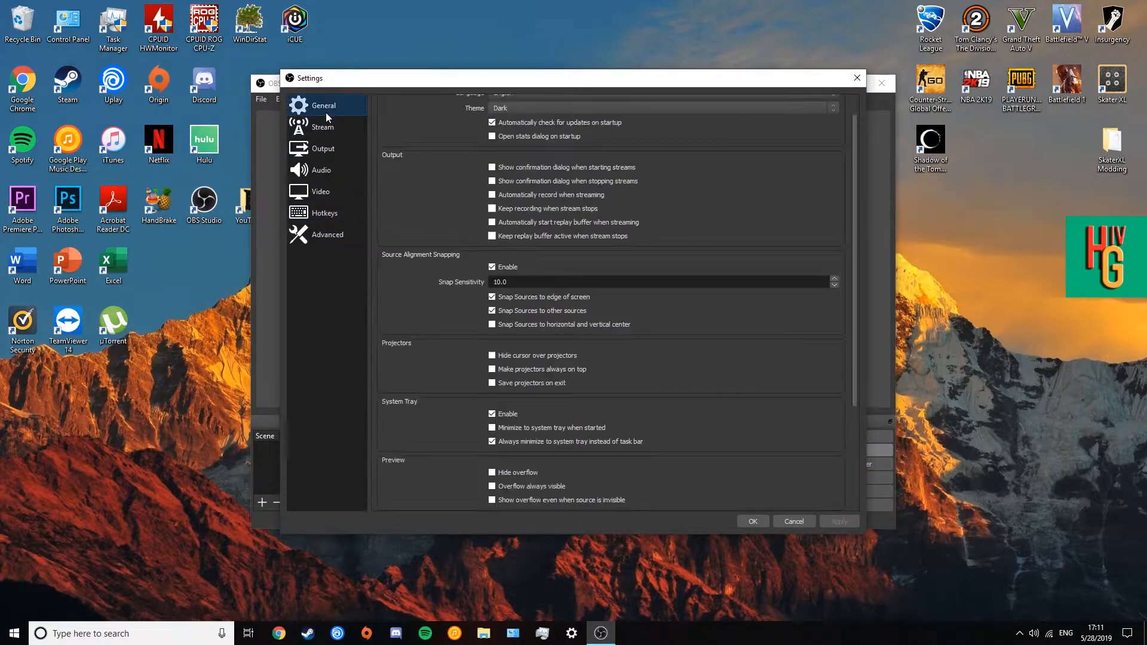
Review the Output page, then scroll the Hotkeys list to the Mic/Aux replay-buffer entries and move on to Advanced
{"action": "left_click", "coordinate": [322, 148]}
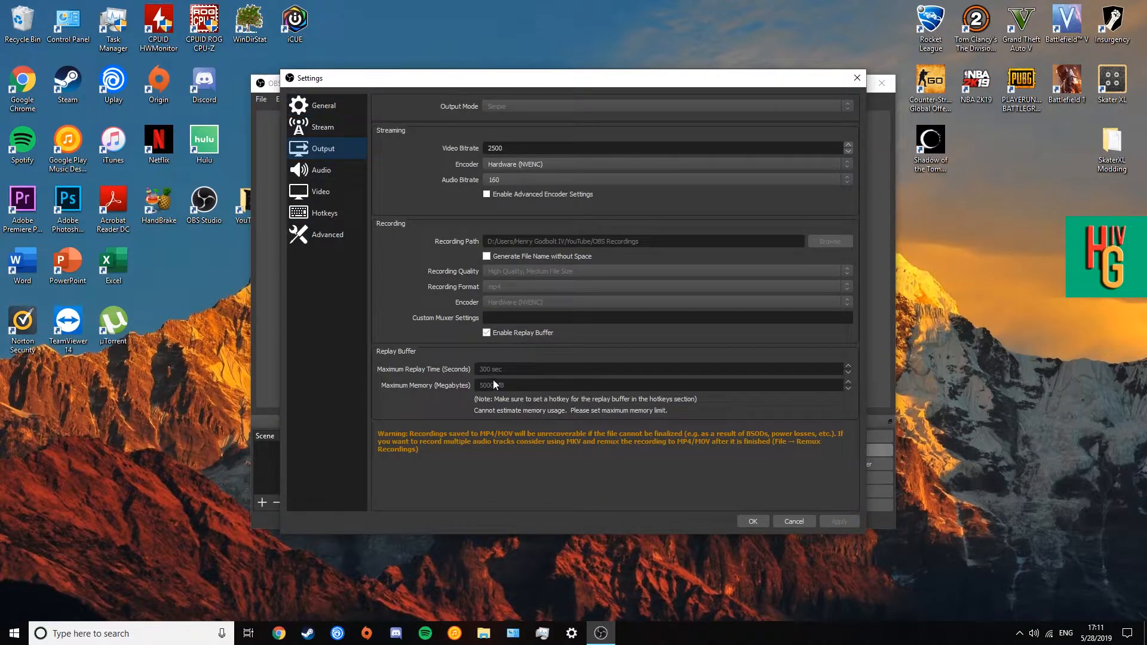
{"action": "left_click", "coordinate": [322, 213]}
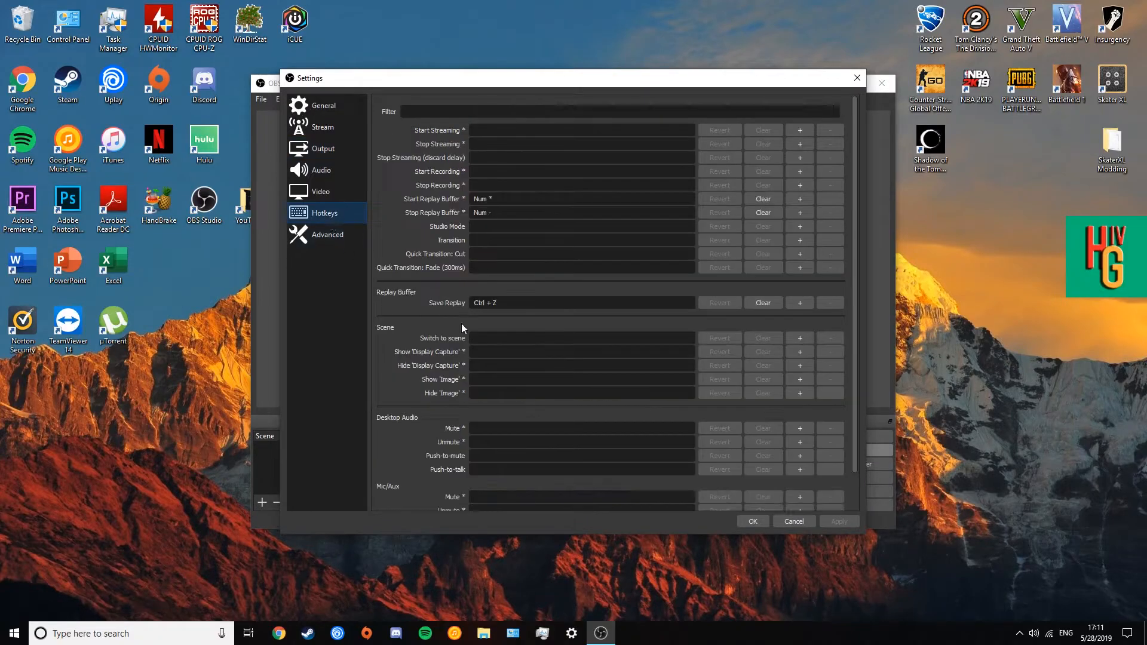
{"action": "scroll", "scroll_direction": "down", "scroll_amount": 3}
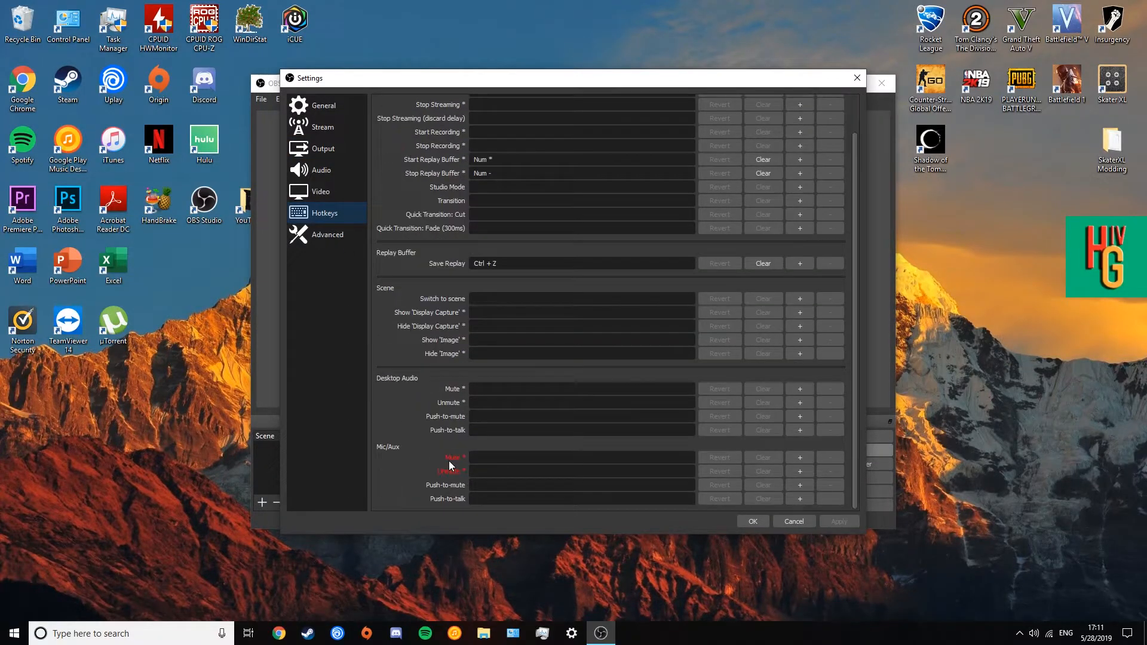
{"action": "mouse_move", "coordinate": [452, 465]}
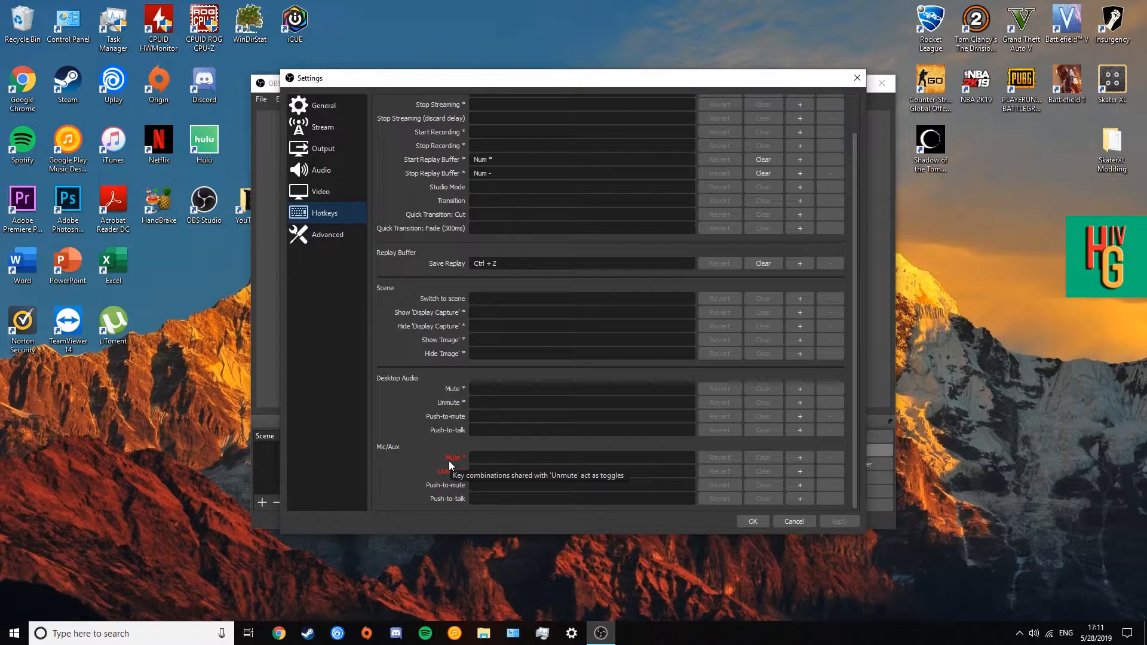
{"action": "mouse_move", "coordinate": [439, 447]}
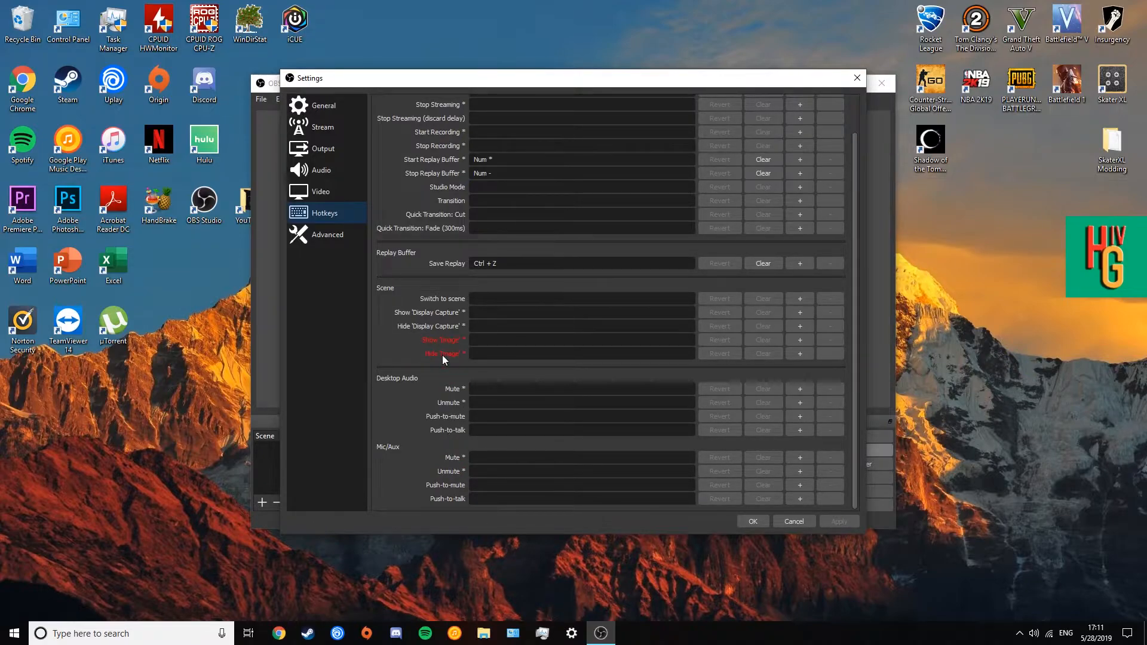
{"action": "mouse_move", "coordinate": [444, 360]}
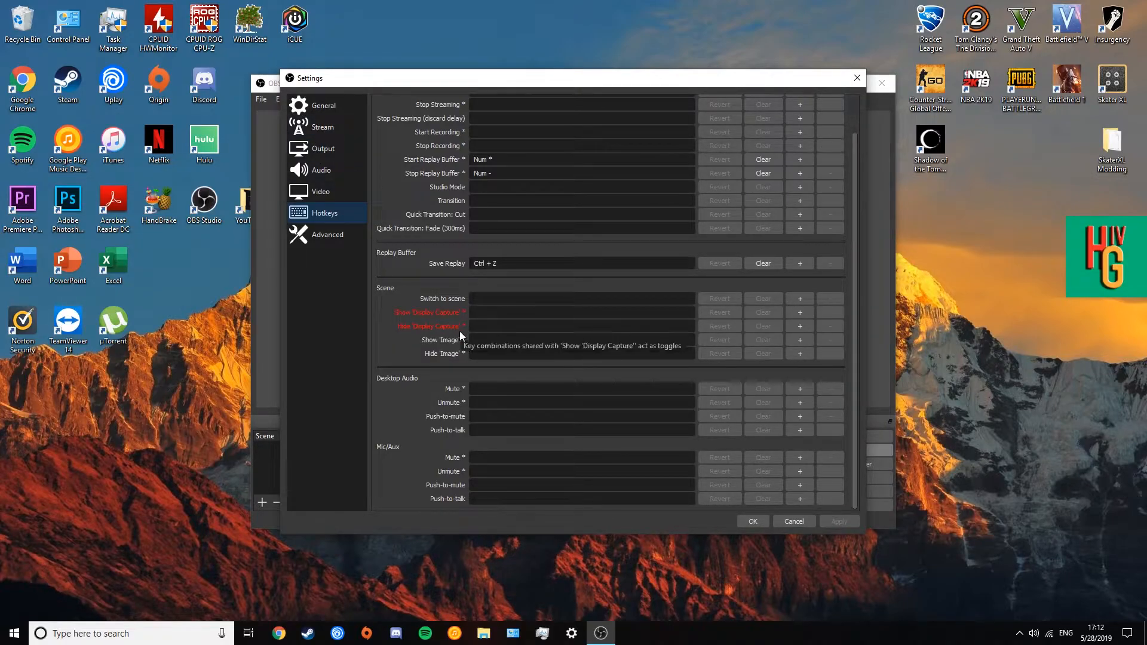
{"action": "mouse_move", "coordinate": [461, 341]}
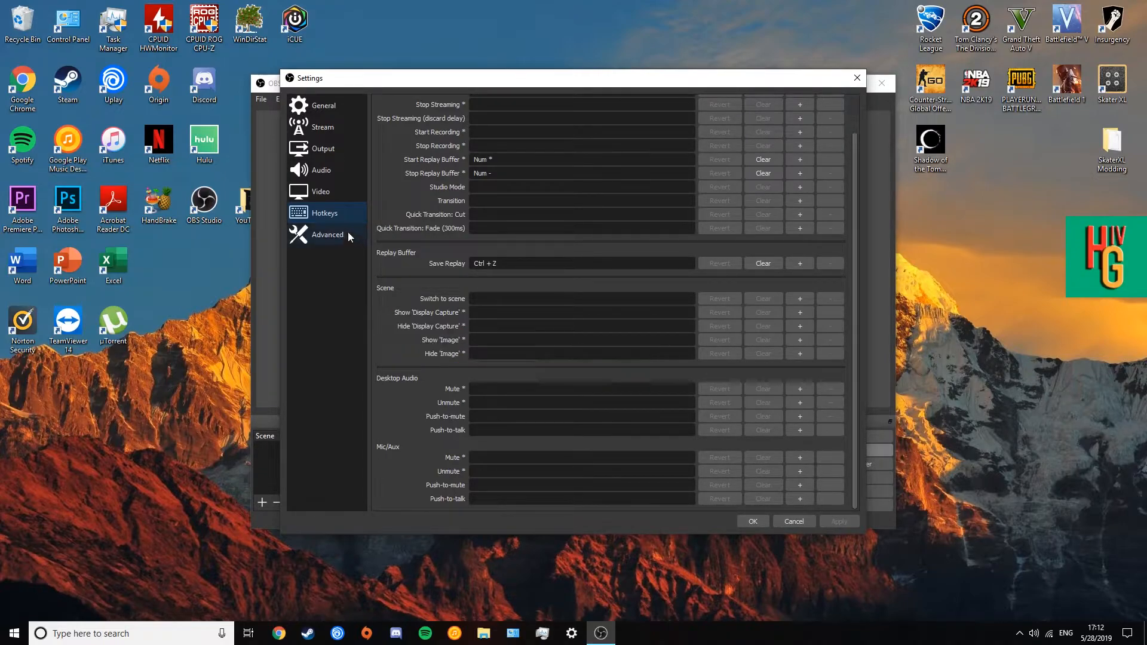
{"action": "left_click", "coordinate": [326, 234]}
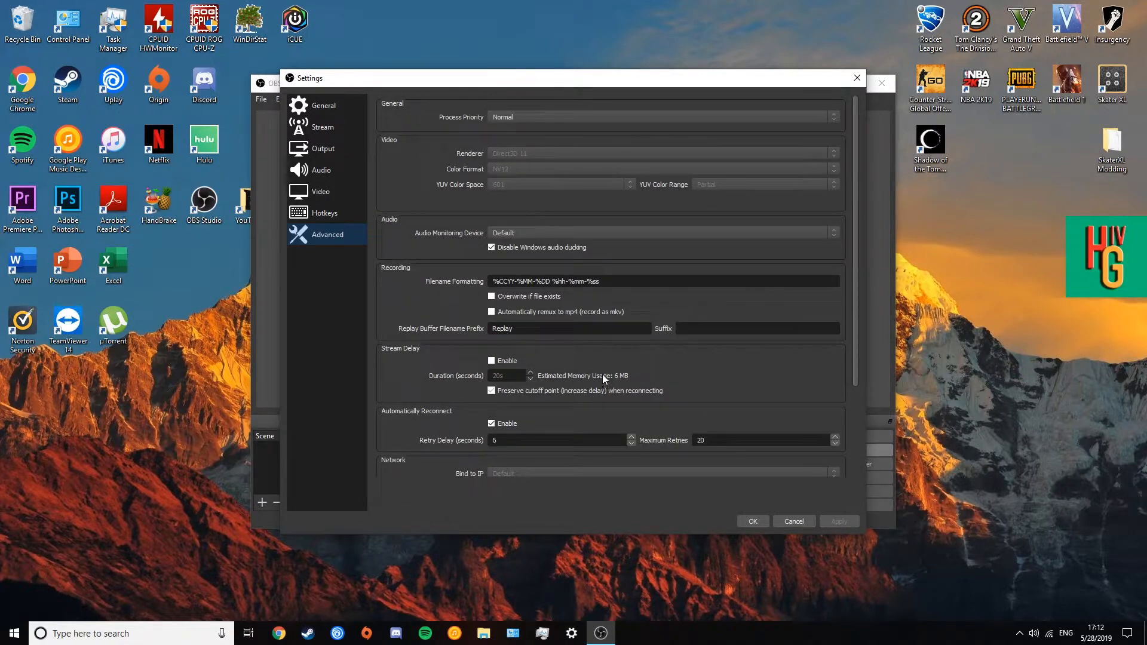
Review the Advanced recording options (filename prefix 'Replay') and confirm the settings with OK
{"action": "scroll", "scroll_direction": "down", "scroll_amount": 3}
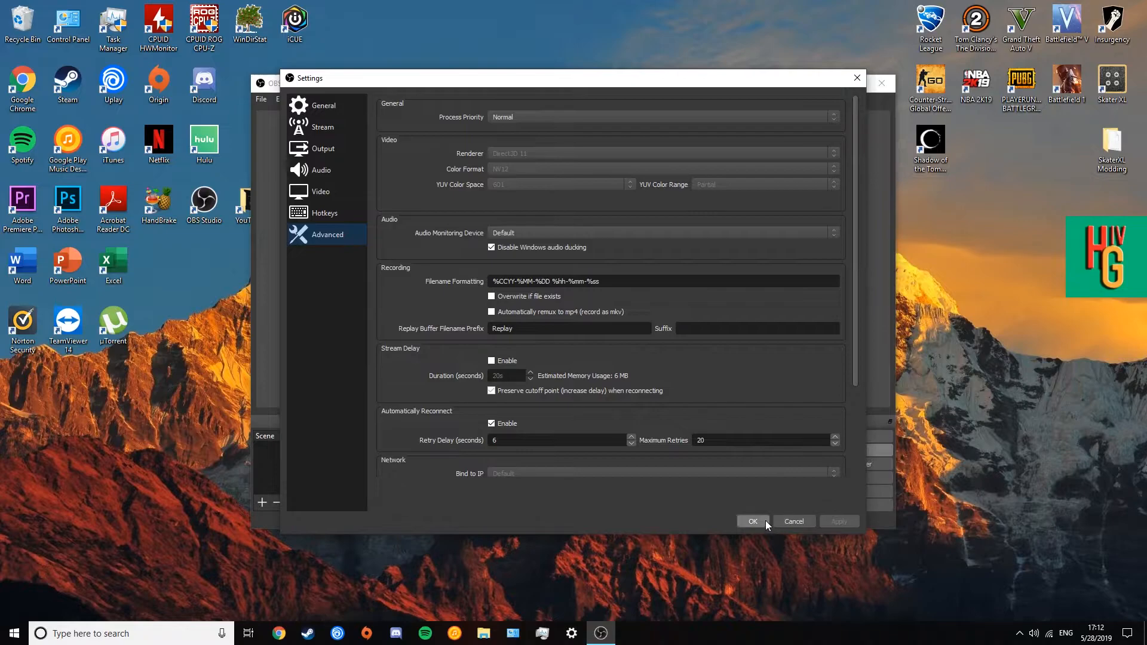
{"action": "left_click", "coordinate": [752, 521]}
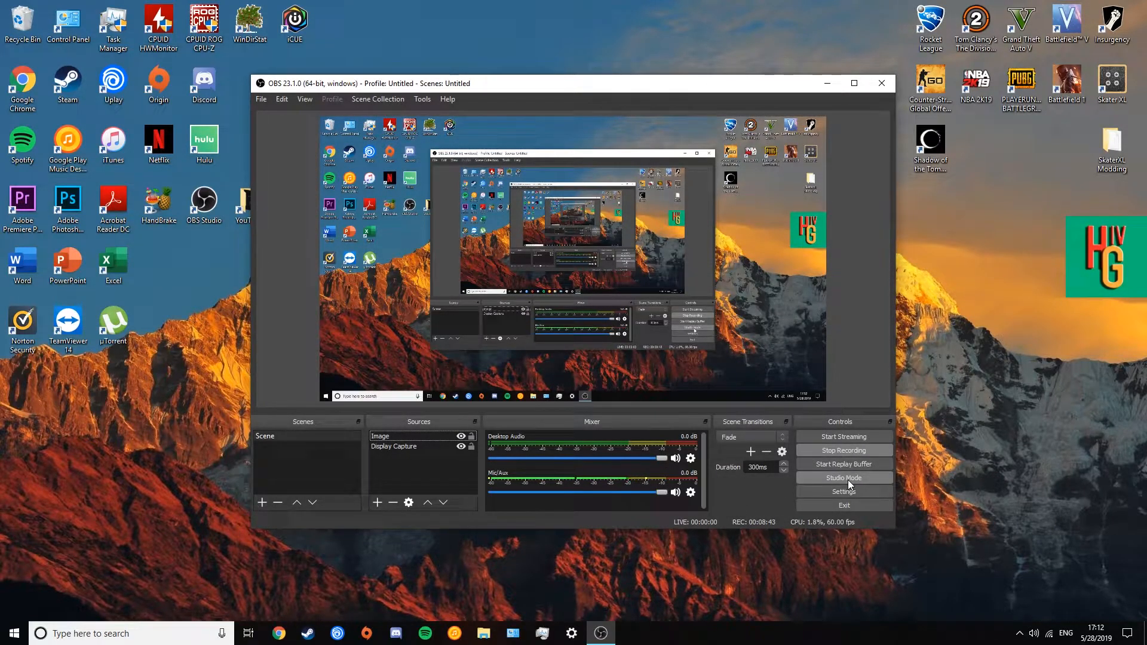
{"action": "mouse_move", "coordinate": [879, 480]}
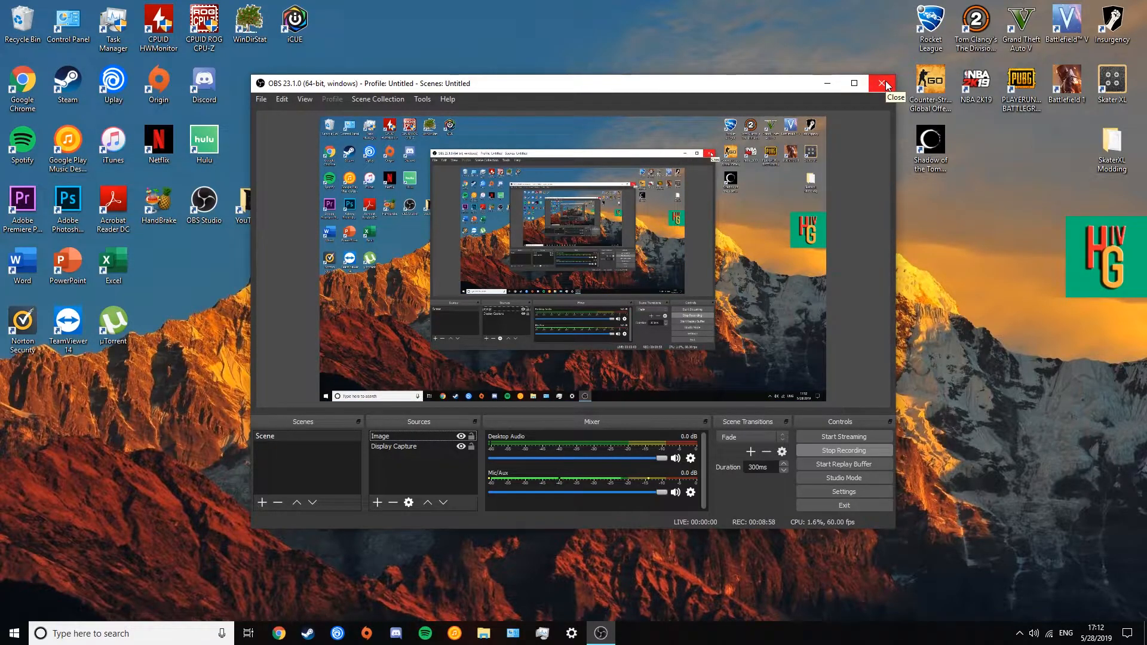
{"action": "left_click", "coordinate": [882, 83]}
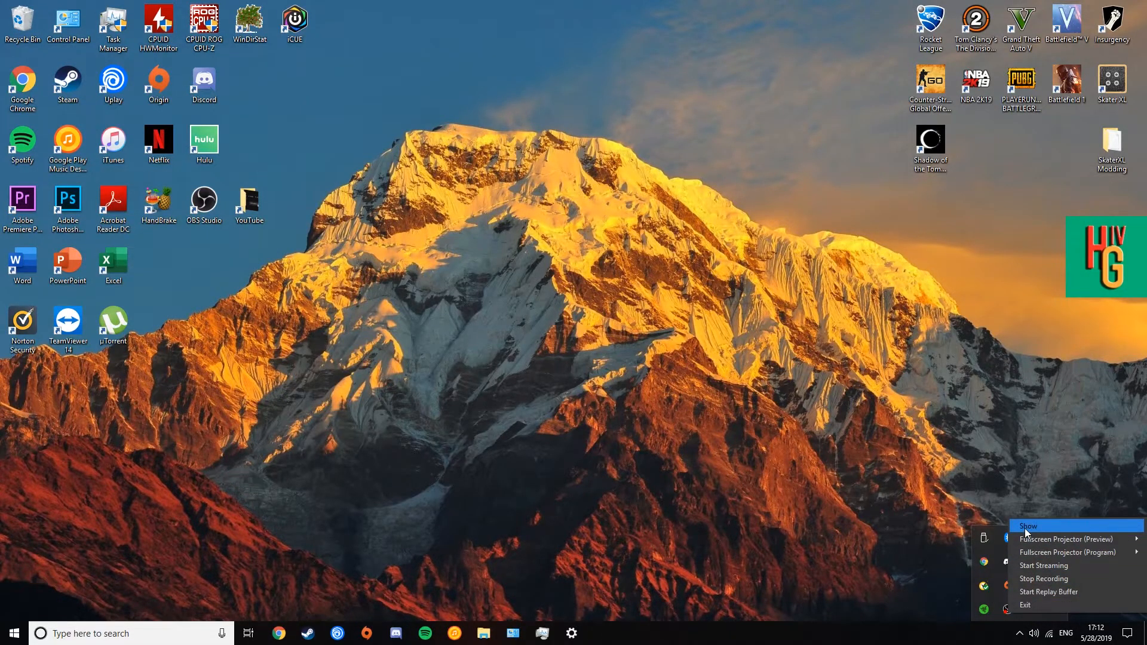
{"action": "left_click", "coordinate": [1028, 525]}
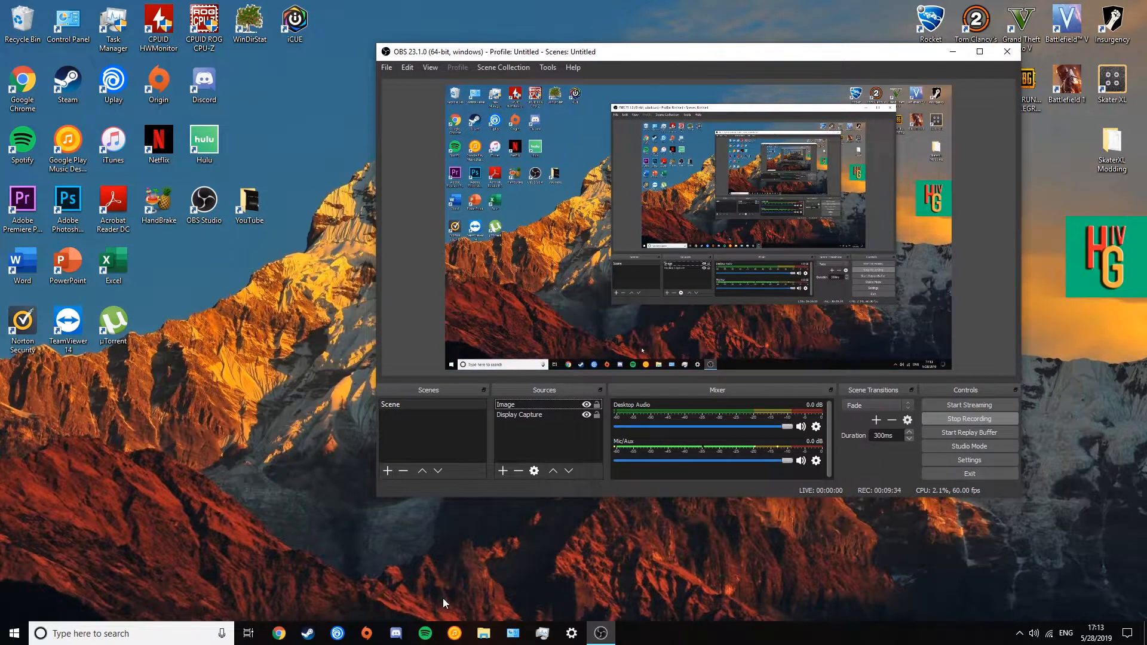
{"action": "mouse_move", "coordinate": [225, 283]}
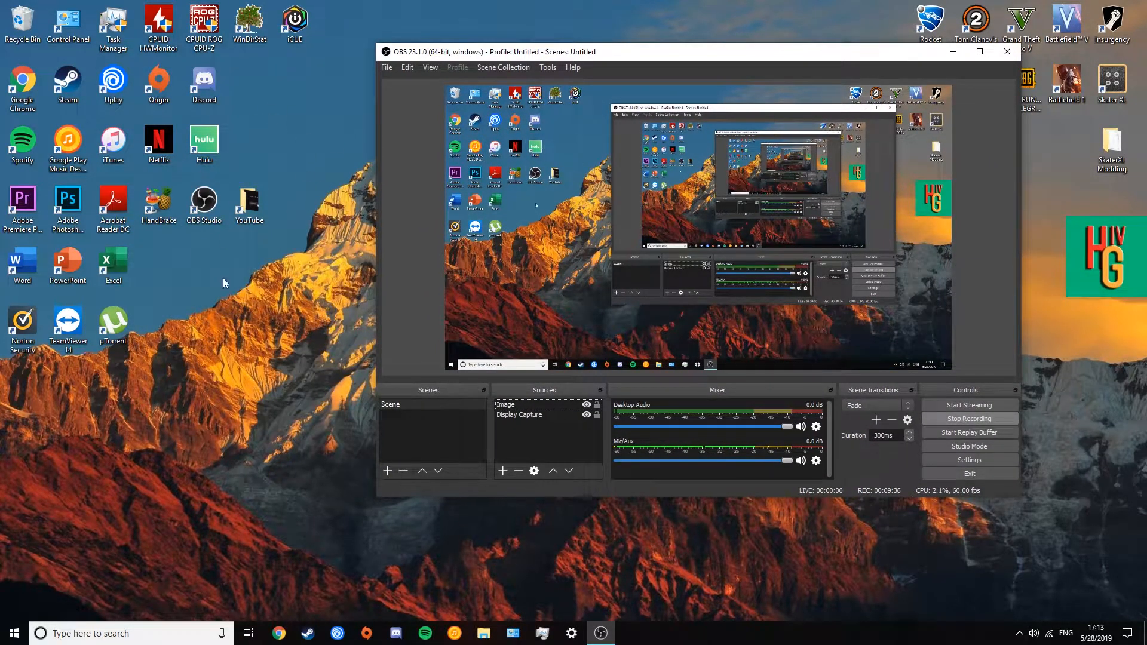
{"action": "mouse_move", "coordinate": [364, 436]}
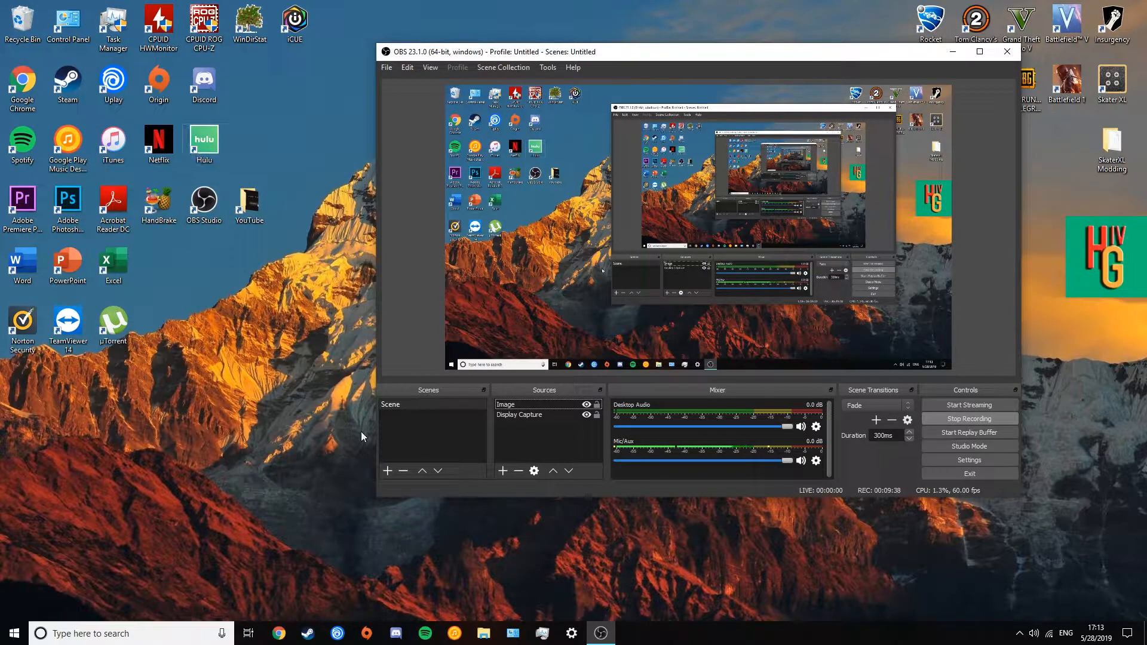
Browse to Program Files > obs-studio > bin > 64bit, select obs64.exe, and bring up the OBS Studio shortcut's context menu
{"action": "left_click", "coordinate": [483, 633]}
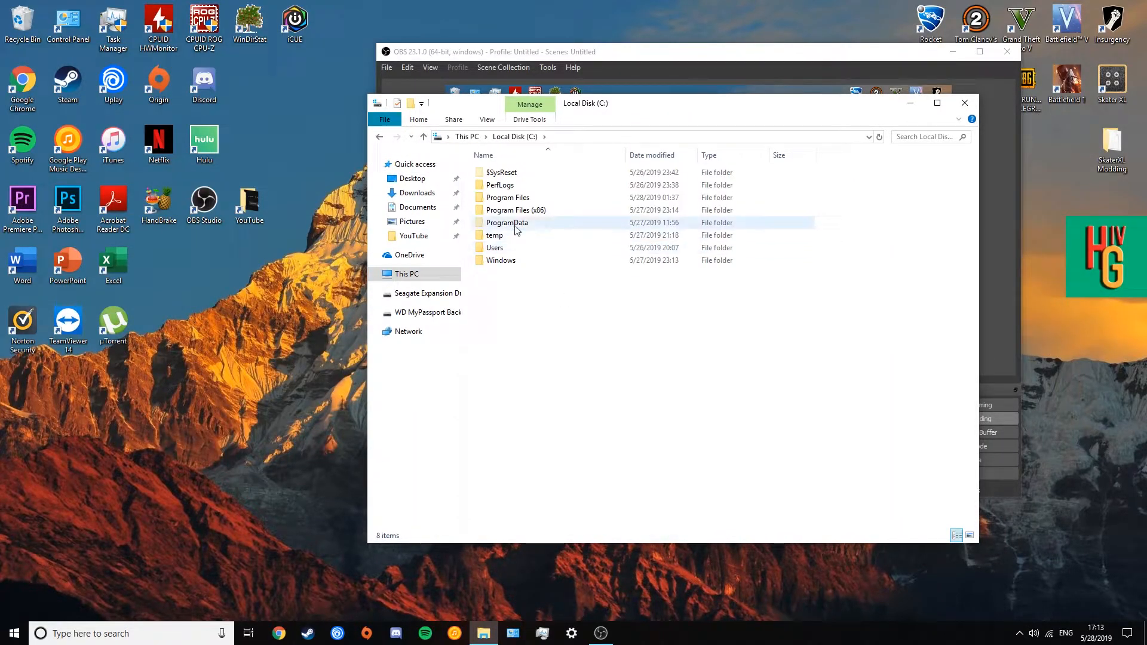
{"action": "double_click", "coordinate": [508, 198]}
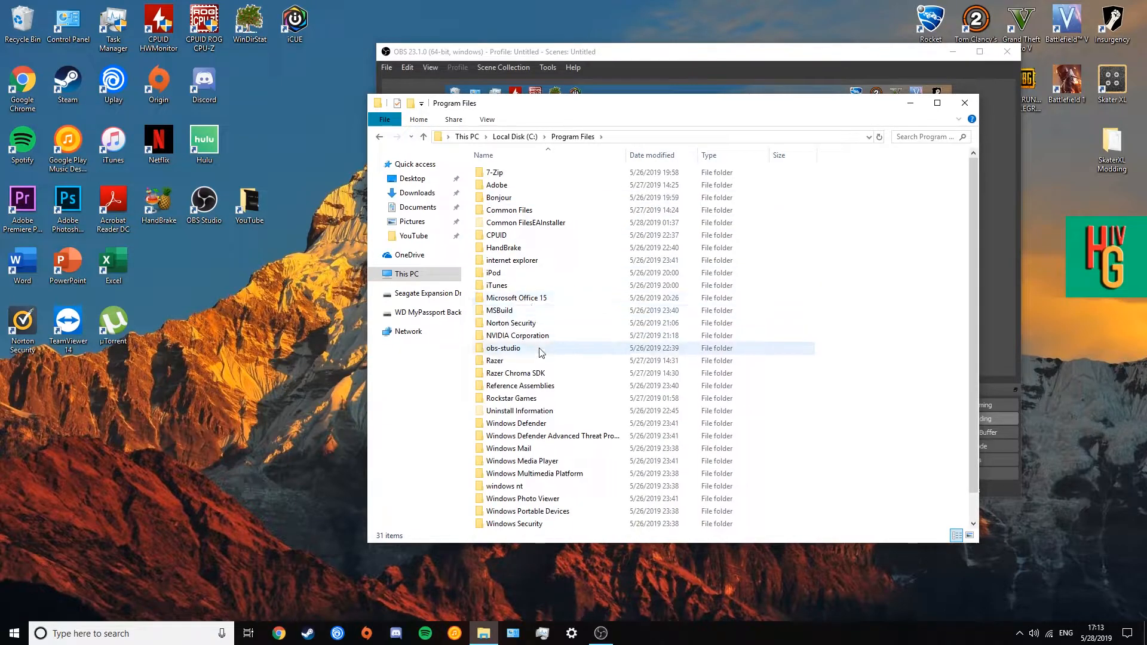
{"action": "double_click", "coordinate": [503, 349]}
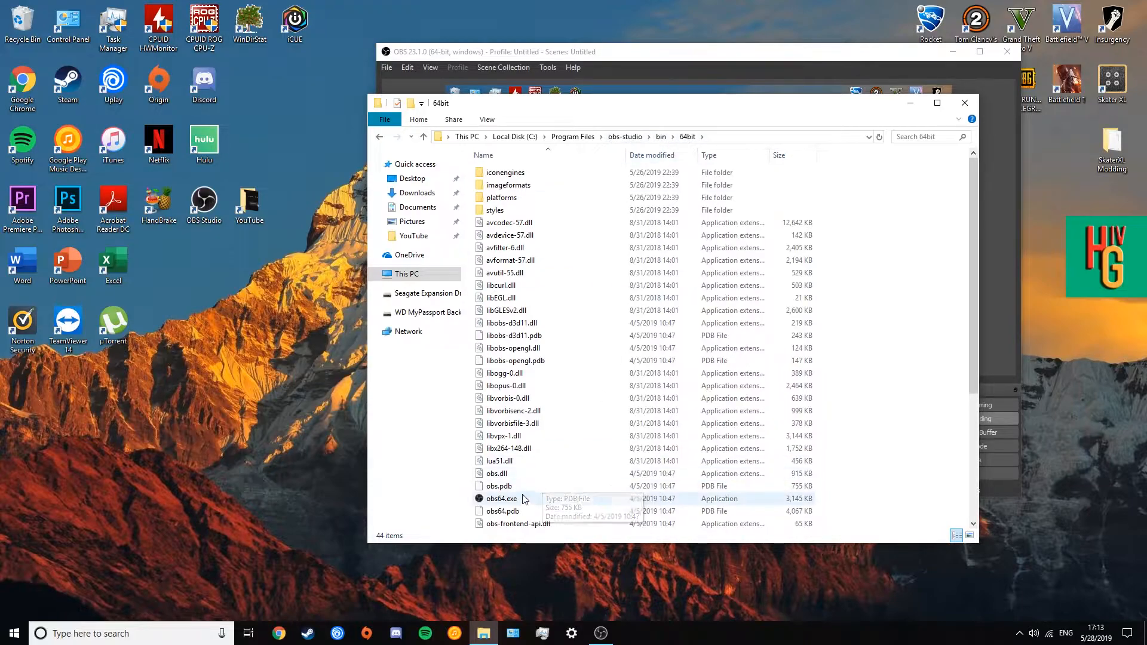
{"action": "left_click", "coordinate": [502, 498]}
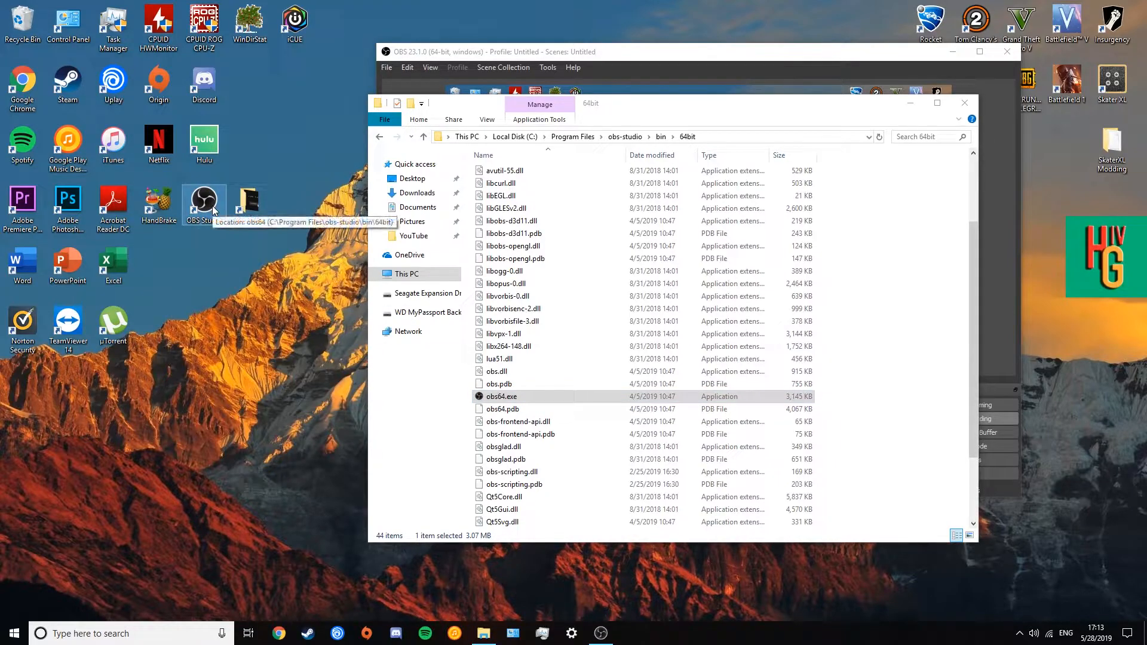
{"action": "right_click", "coordinate": [502, 395]}
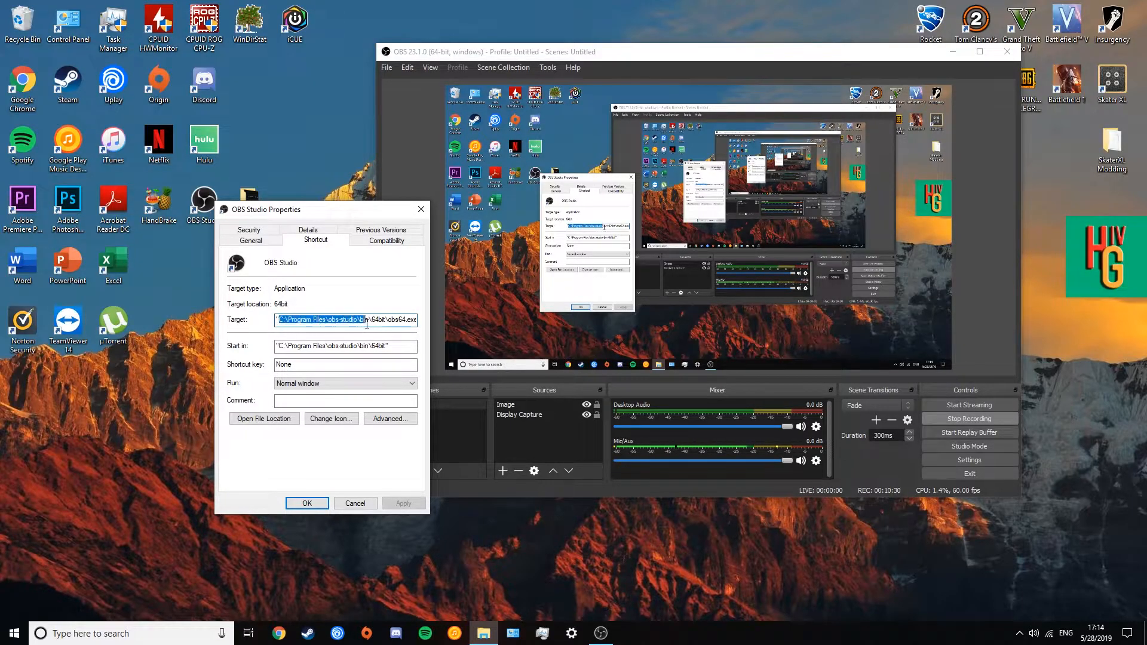
Add --startreplaybuffer to the shortcut's Target and save with OK
{"action": "type", "text": "--startreplaybuffer"}
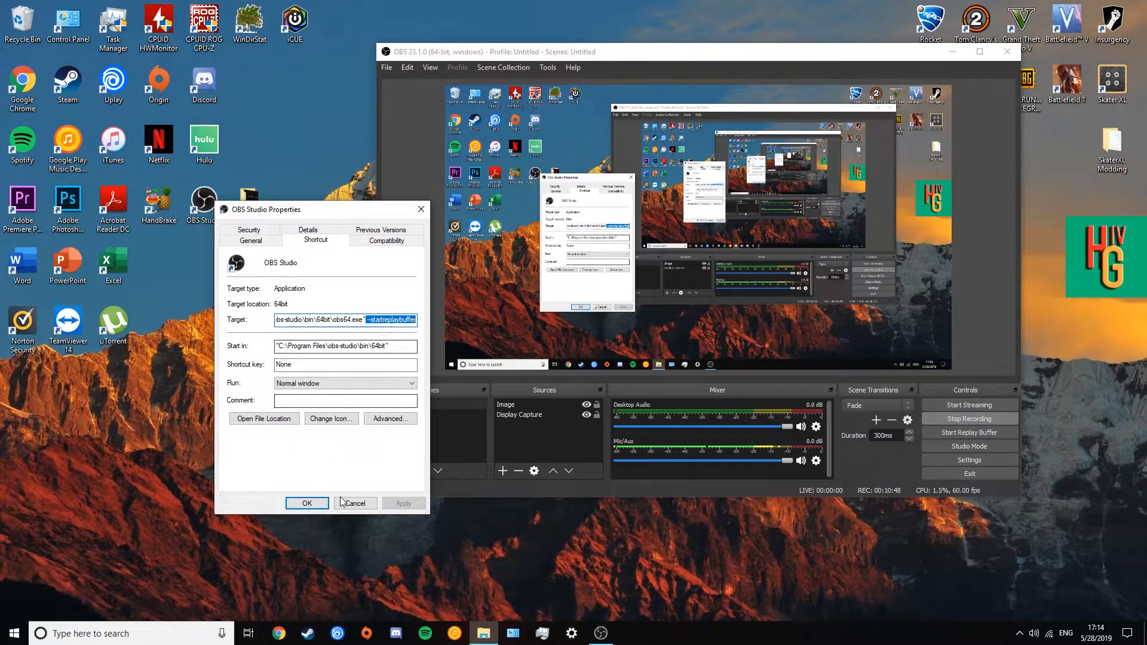
{"action": "left_click", "coordinate": [355, 503]}
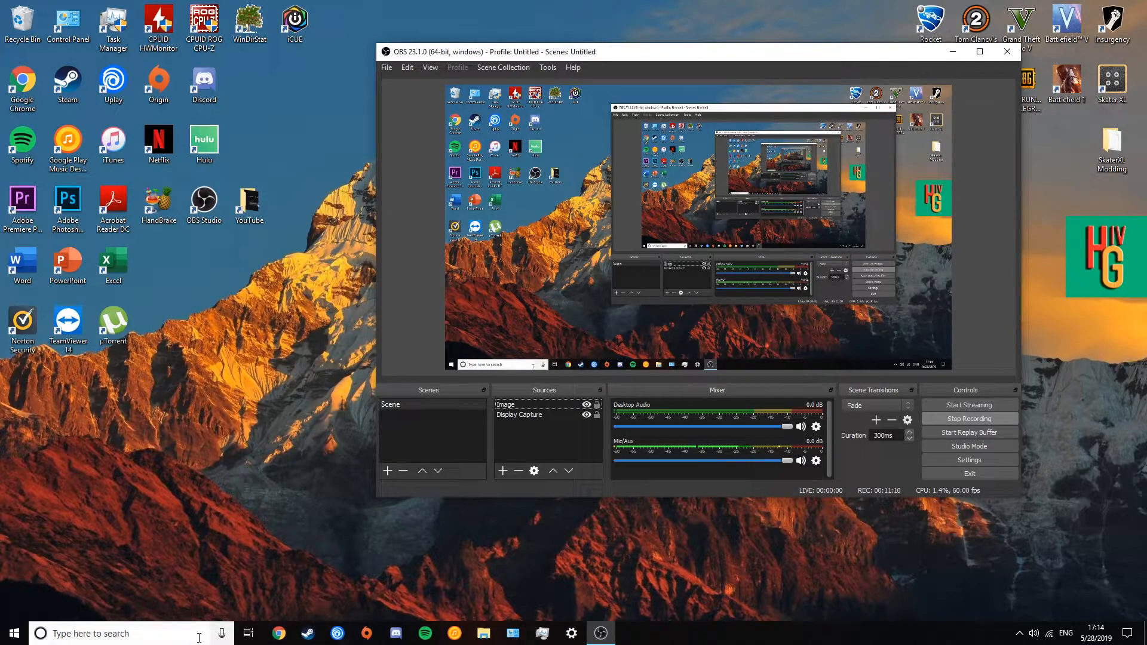
{"action": "left_click", "coordinate": [108, 633]}
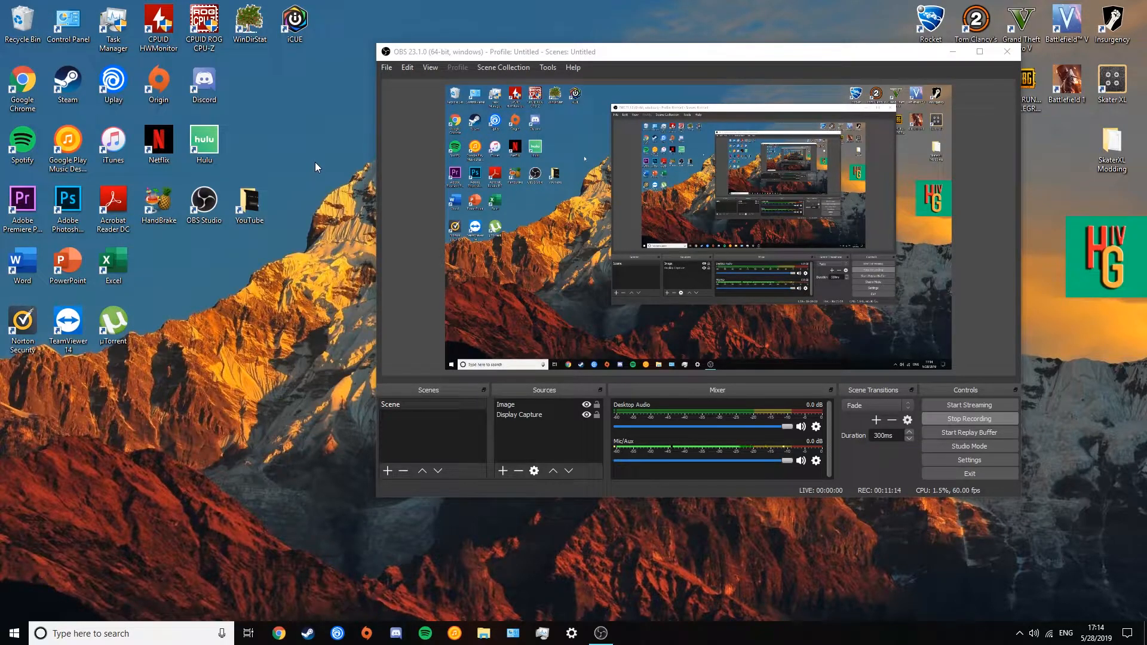
{"action": "left_click", "coordinate": [482, 633]}
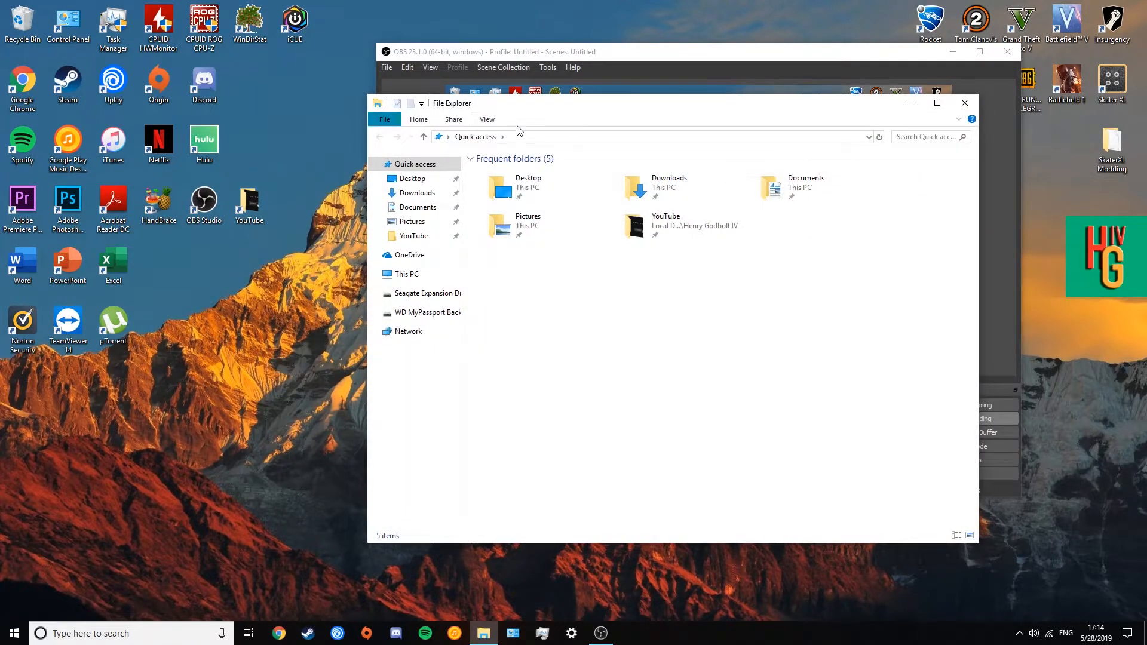
{"action": "mouse_move", "coordinate": [527, 143]}
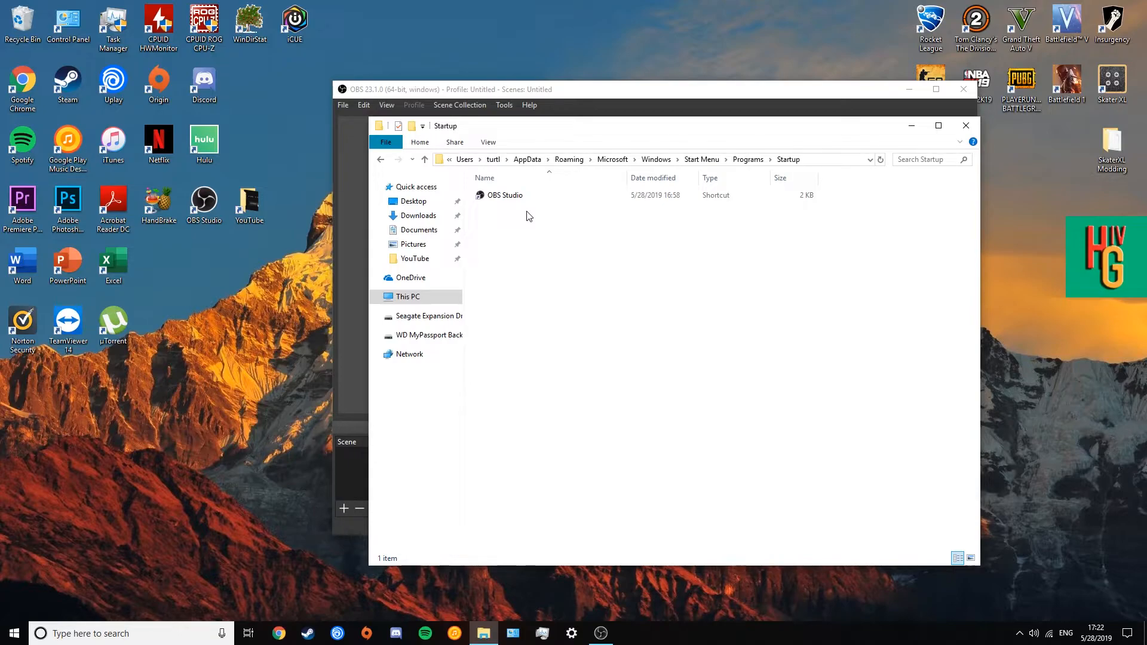
{"action": "mouse_move", "coordinate": [502, 232]}
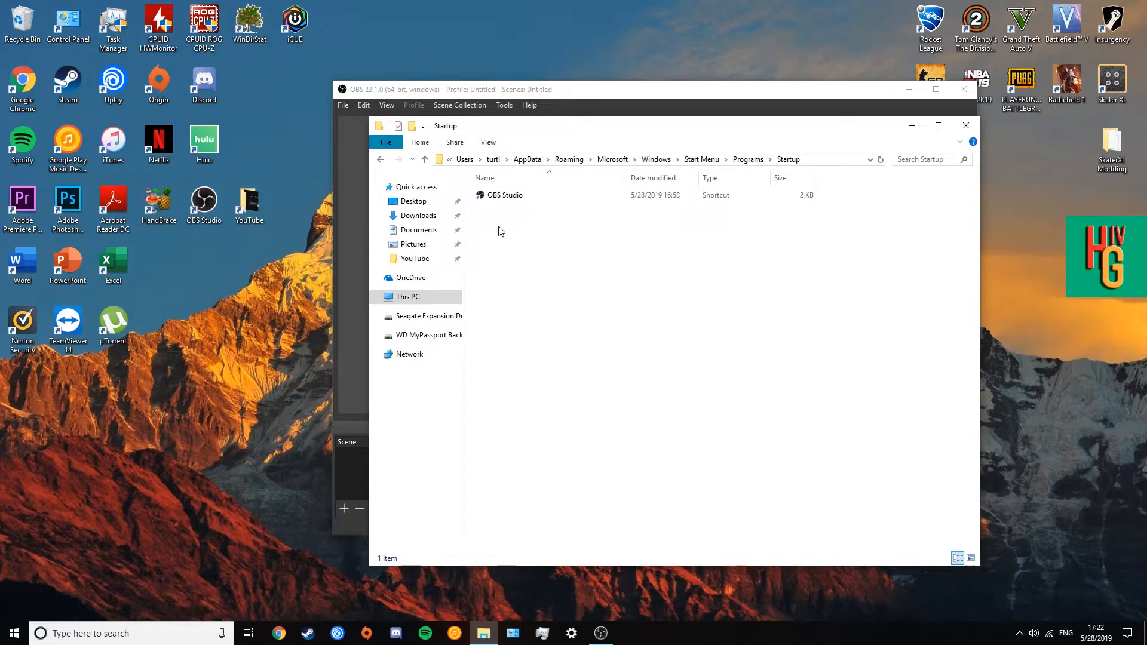
{"action": "right_click", "coordinate": [204, 203]}
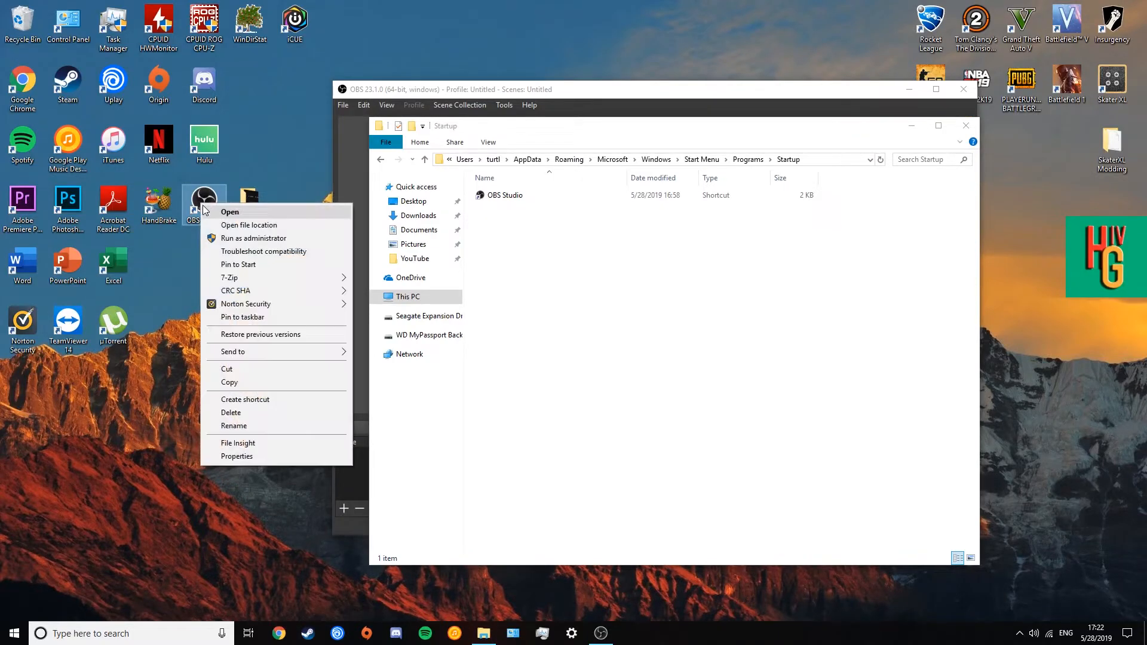
{"action": "left_click", "coordinate": [531, 273]}
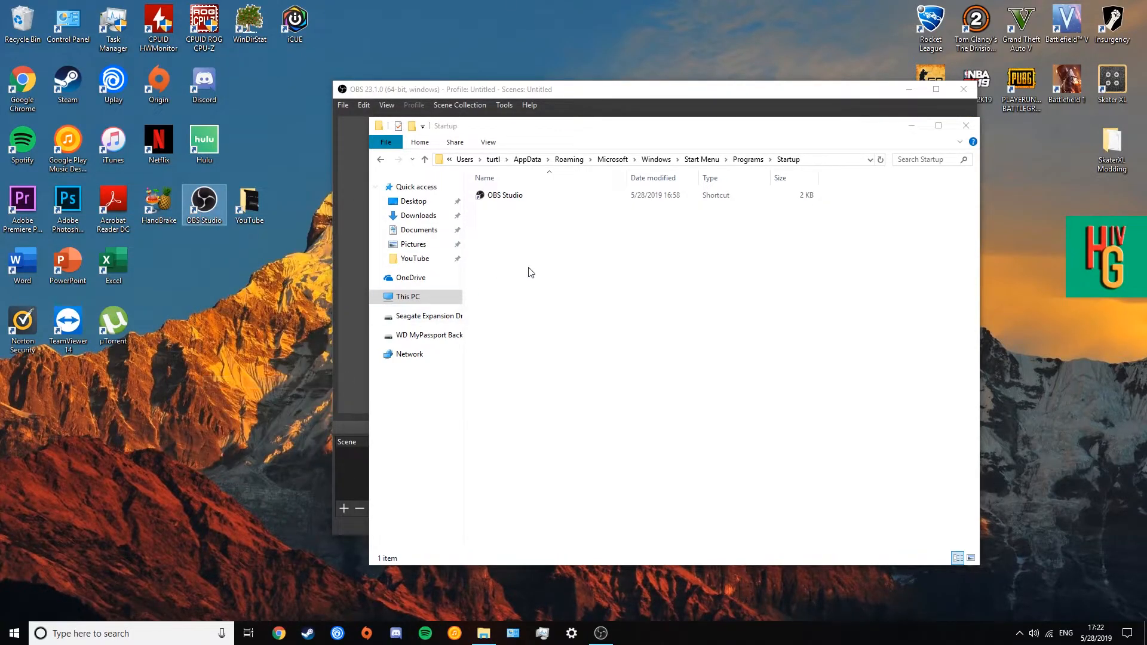
{"action": "right_click", "coordinate": [531, 272]}
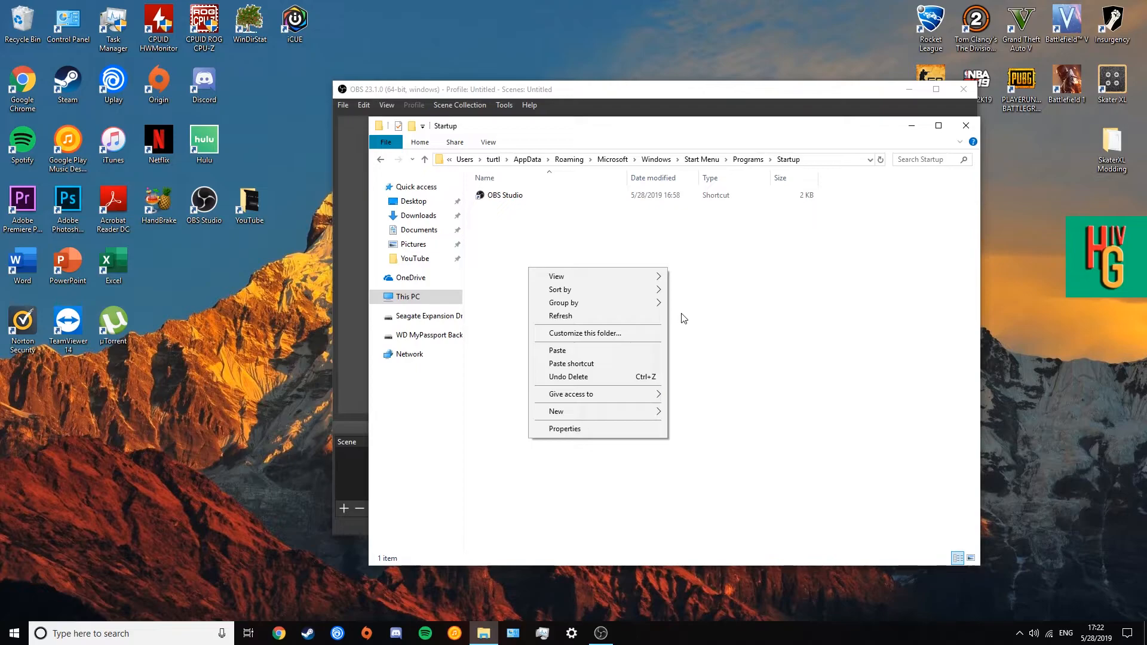
{"action": "mouse_move", "coordinate": [708, 311]}
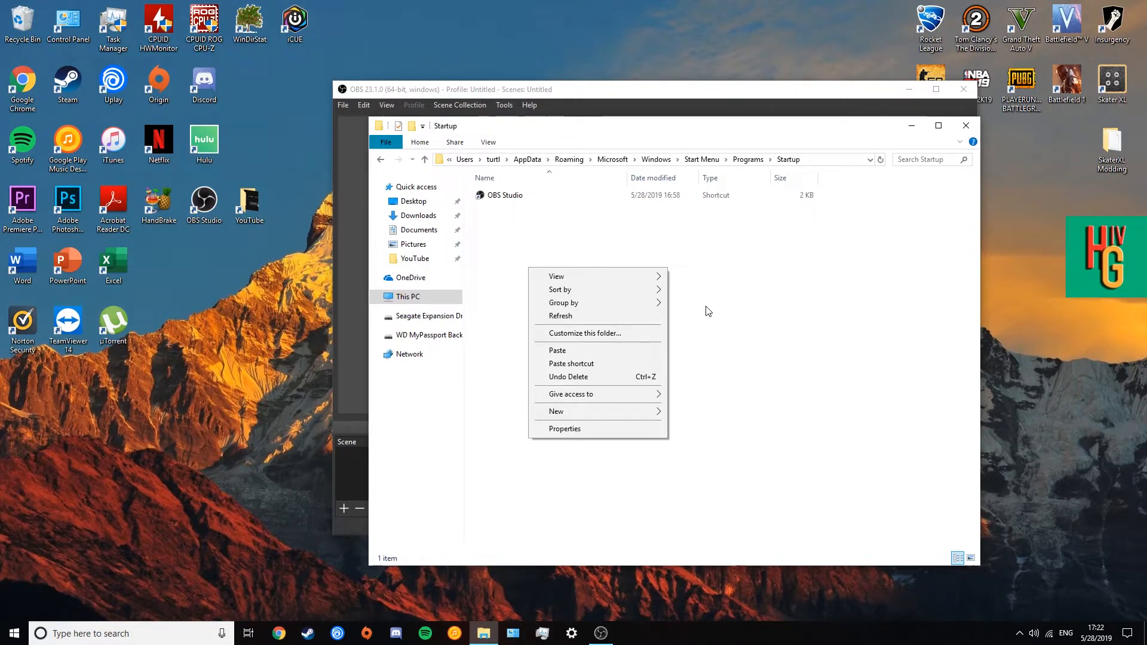
{"action": "mouse_move", "coordinate": [965, 126]}
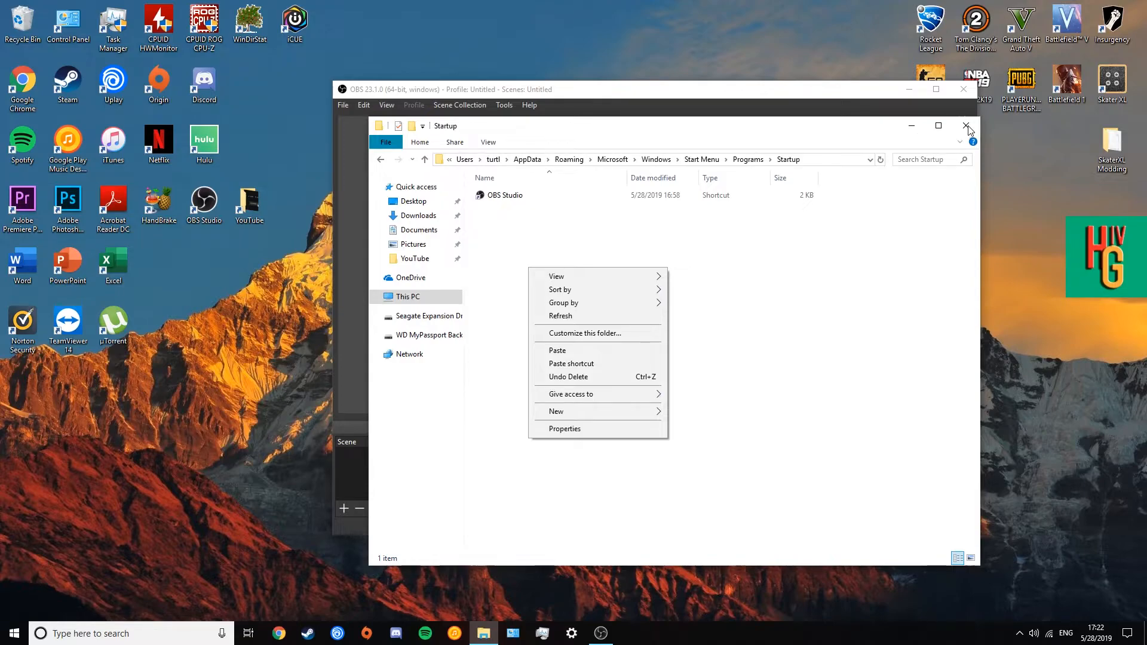
{"action": "left_click", "coordinate": [966, 125]}
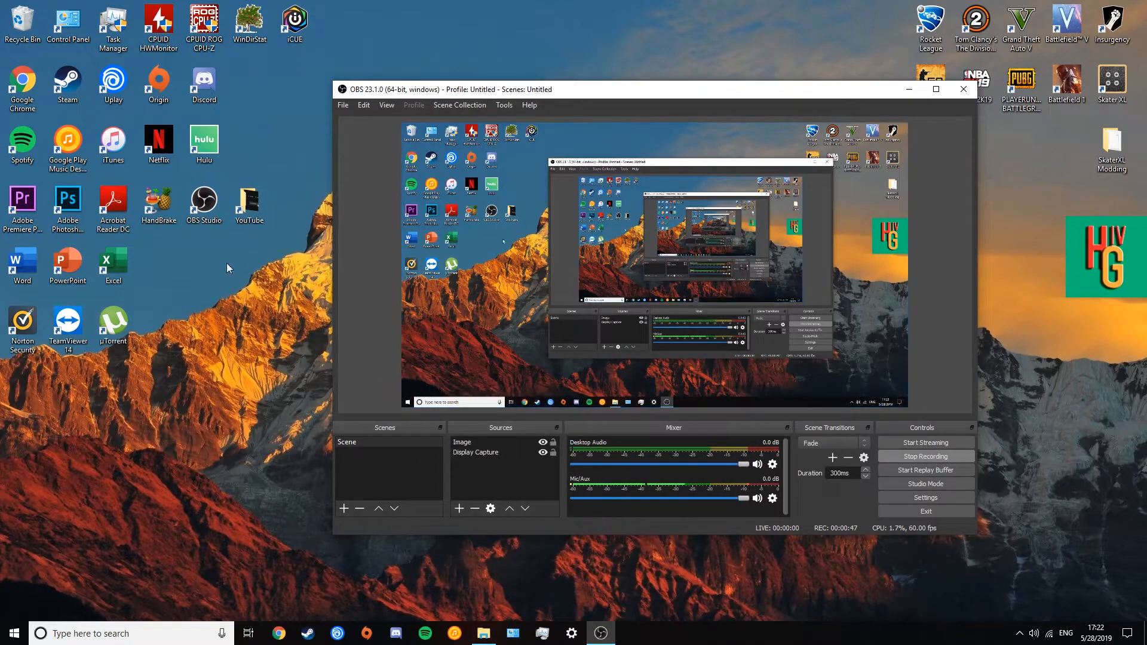
{"action": "left_click", "coordinate": [120, 633]}
{"action": "type", "text": "task"}
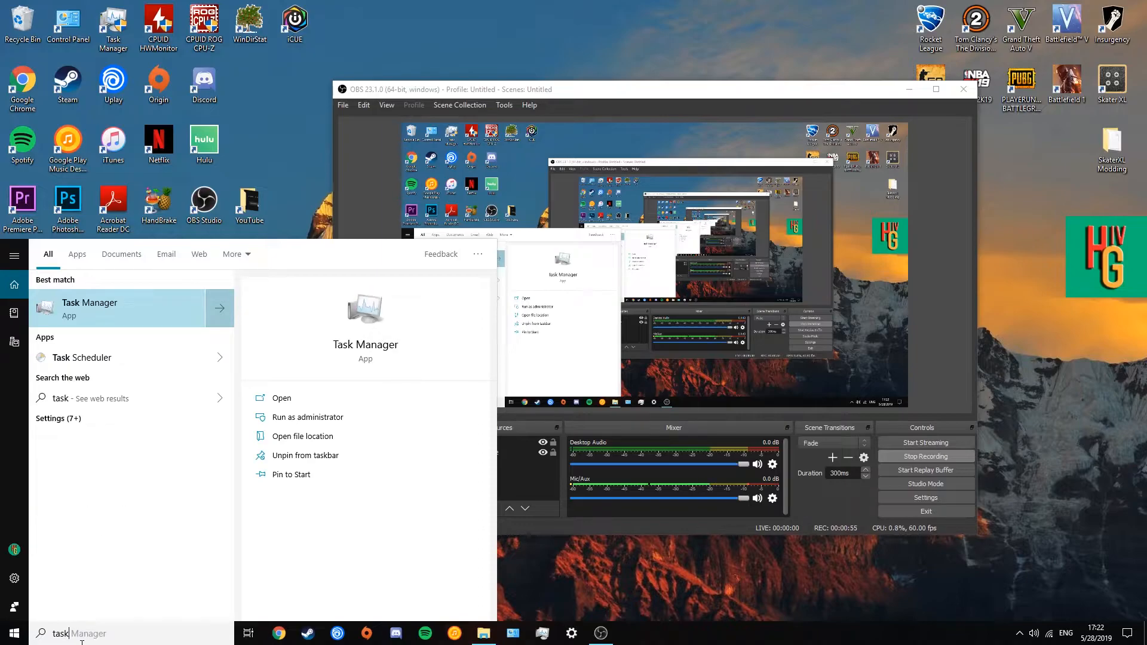
{"action": "mouse_move", "coordinate": [136, 577]}
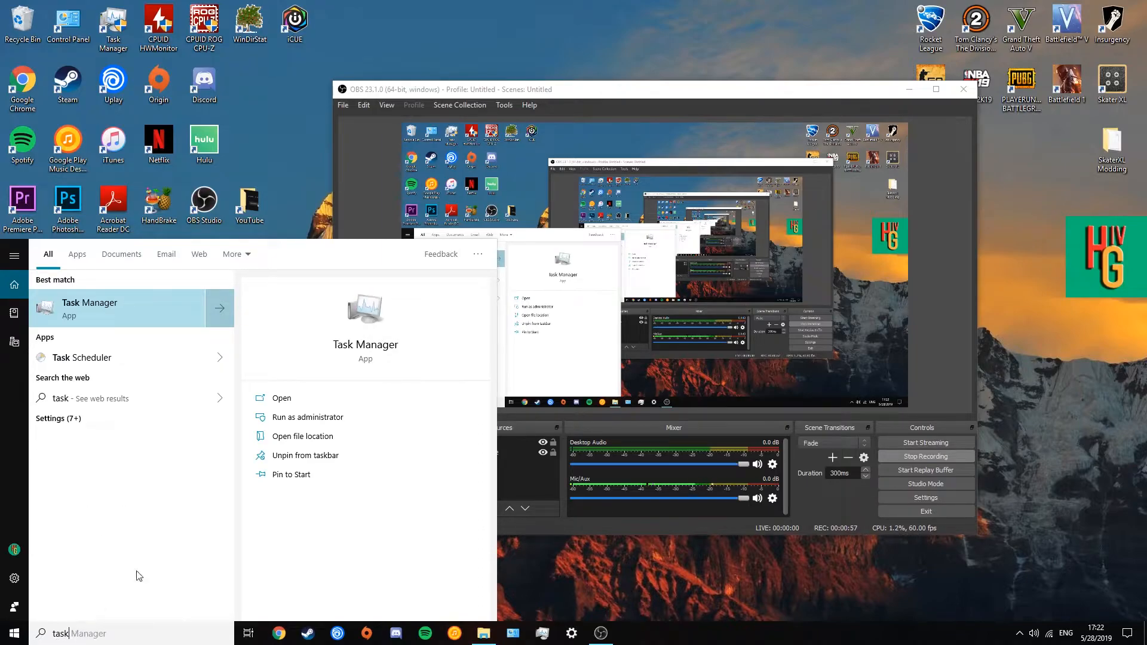
Launch Task Manager and show the Startup list where OBS Studio is enabled
{"action": "left_click", "coordinate": [282, 398]}
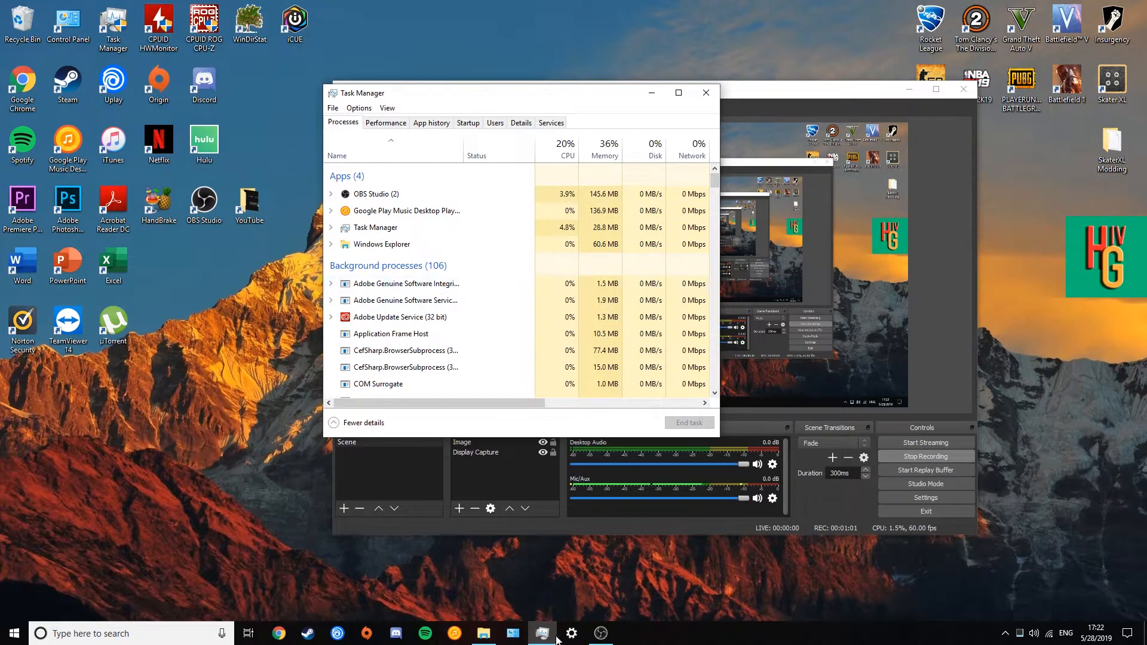
{"action": "mouse_move", "coordinate": [543, 633]}
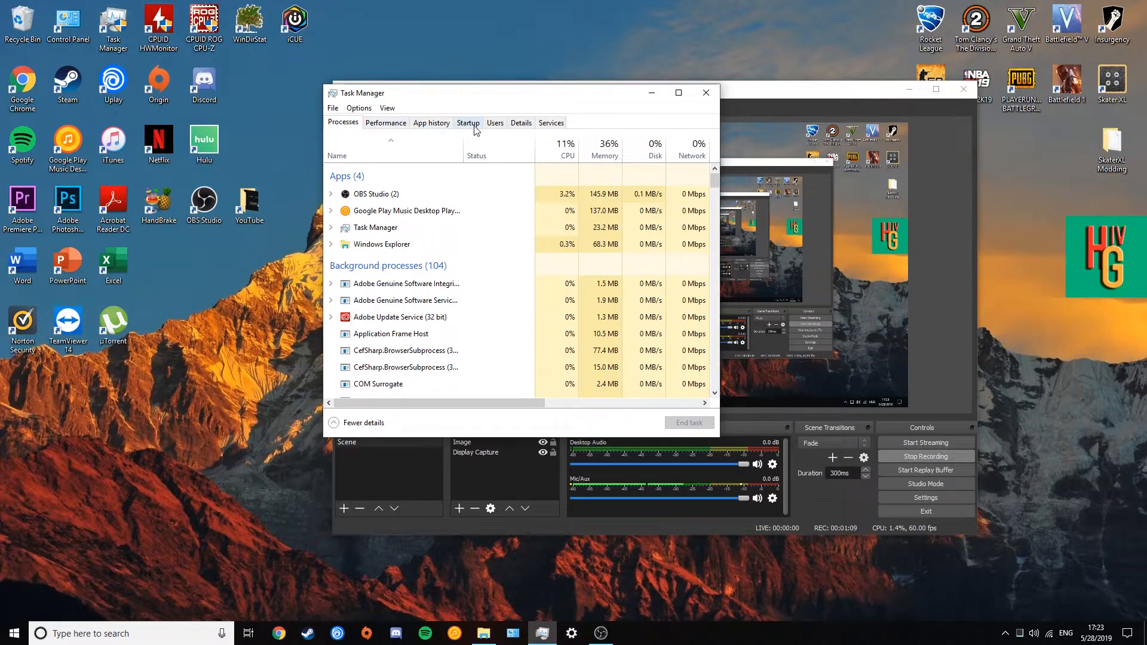
{"action": "left_click", "coordinate": [467, 122]}
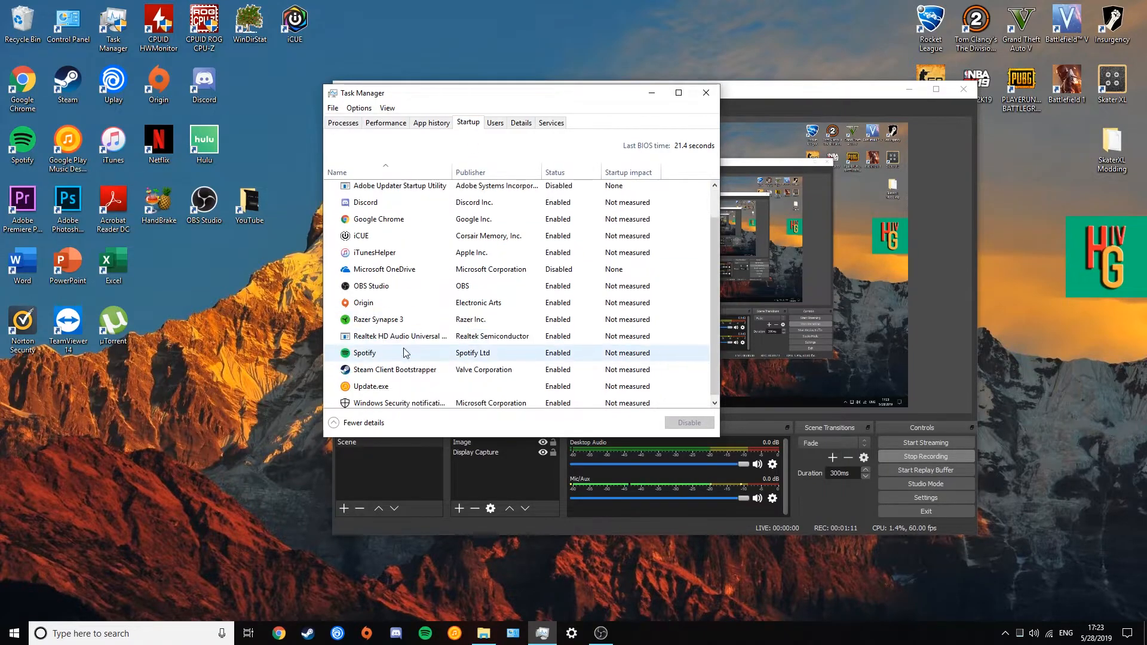